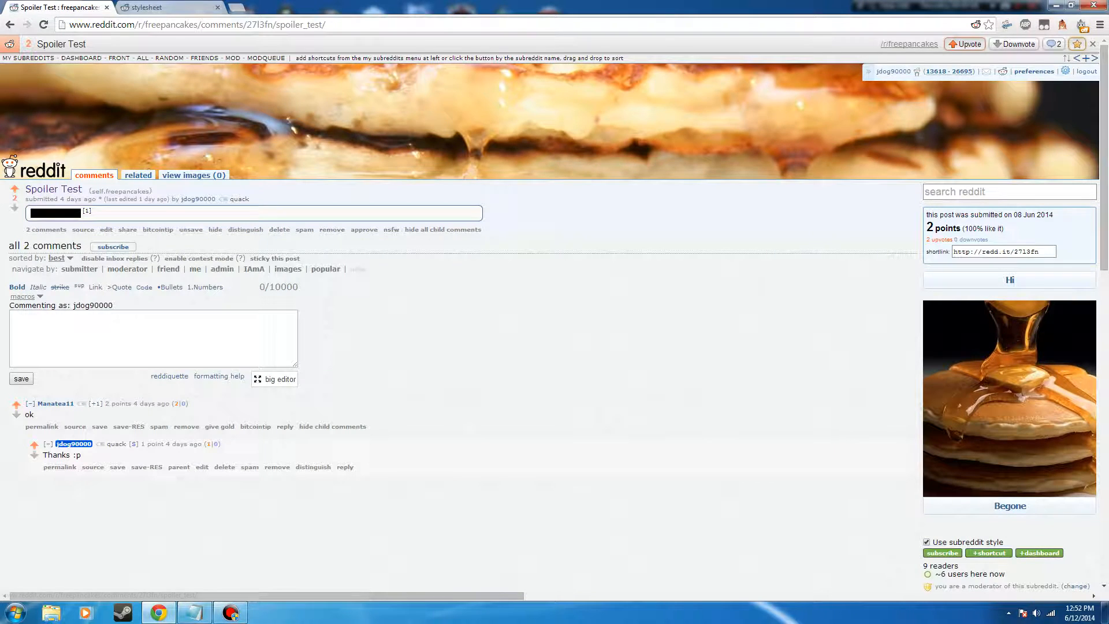
- Switch to the stylesheet tab showing the saved spoiler-tag CSS
{"action": "left_click", "coordinate": [170, 7]}
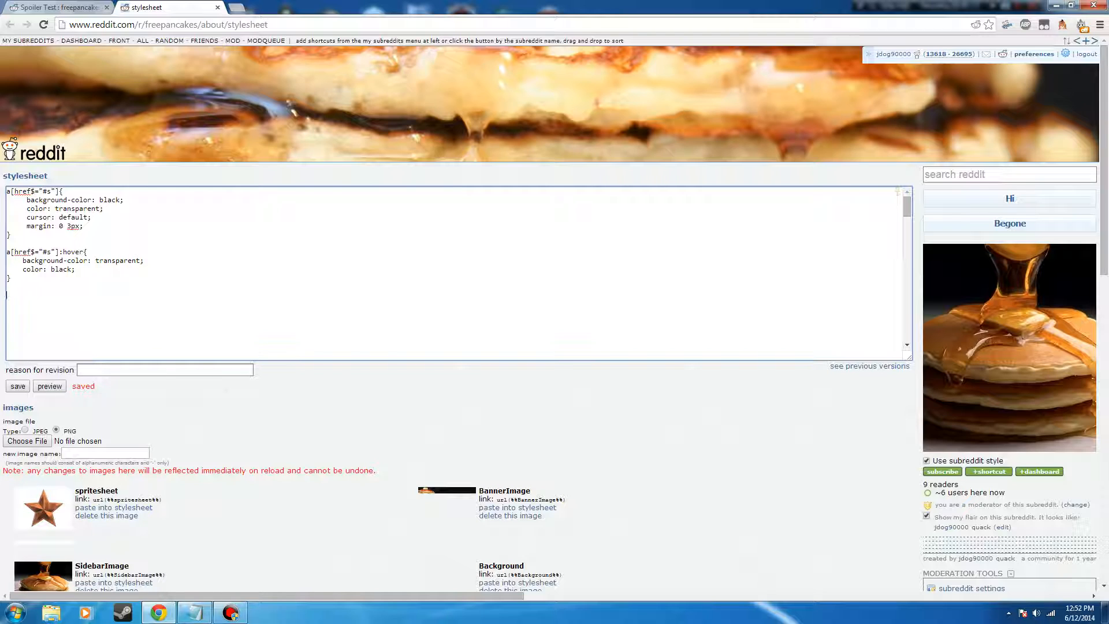
- Type the rule a[href$="#s"]:before{ content: "Spoiler: "; } into the stylesheet
{"action": "type", "text": "a["}
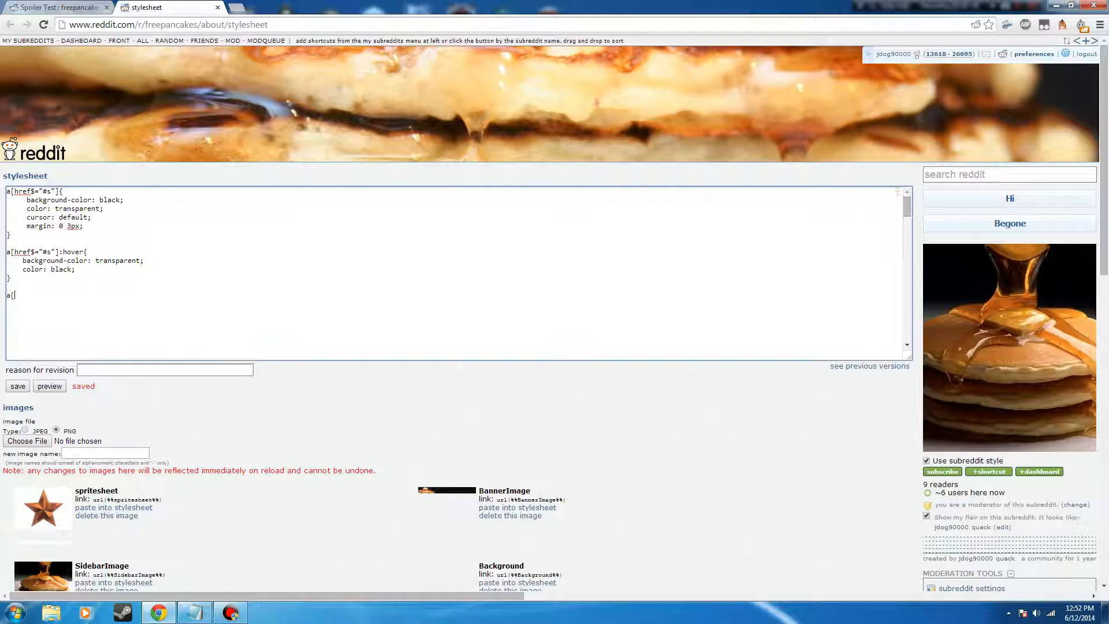
{"action": "type", "text": "href"}
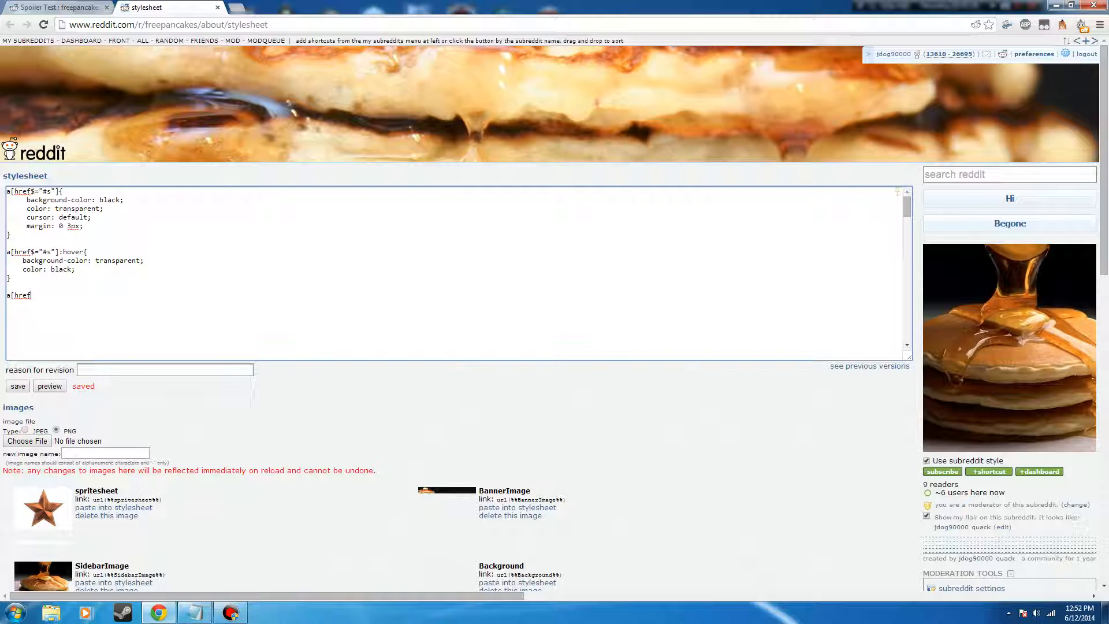
{"action": "type", "text": "$"}
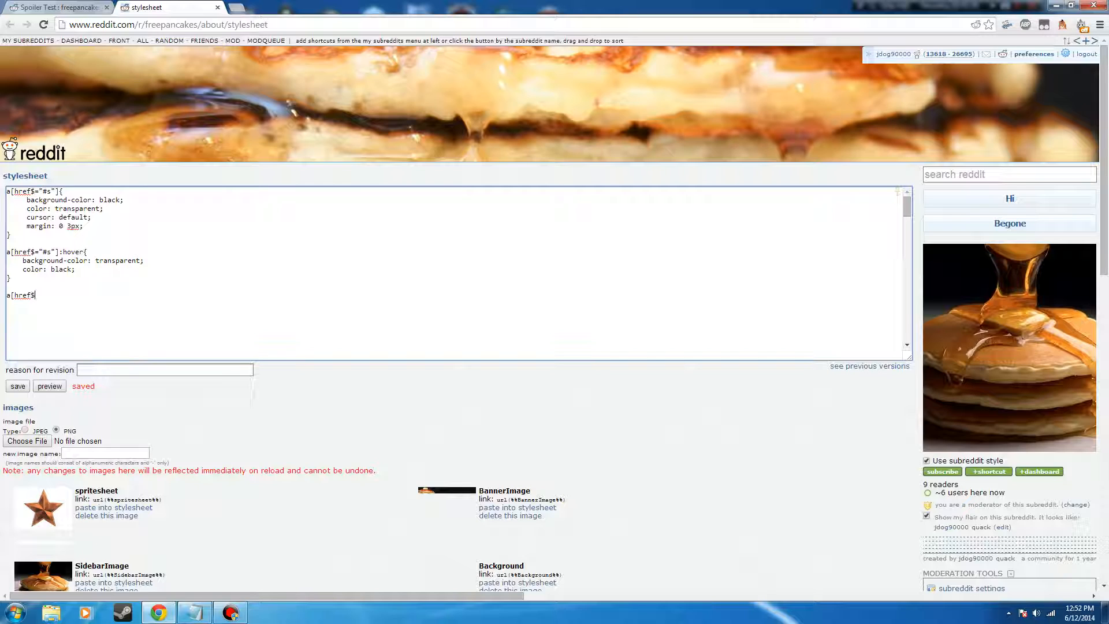
{"action": "type", "text": "=\""}
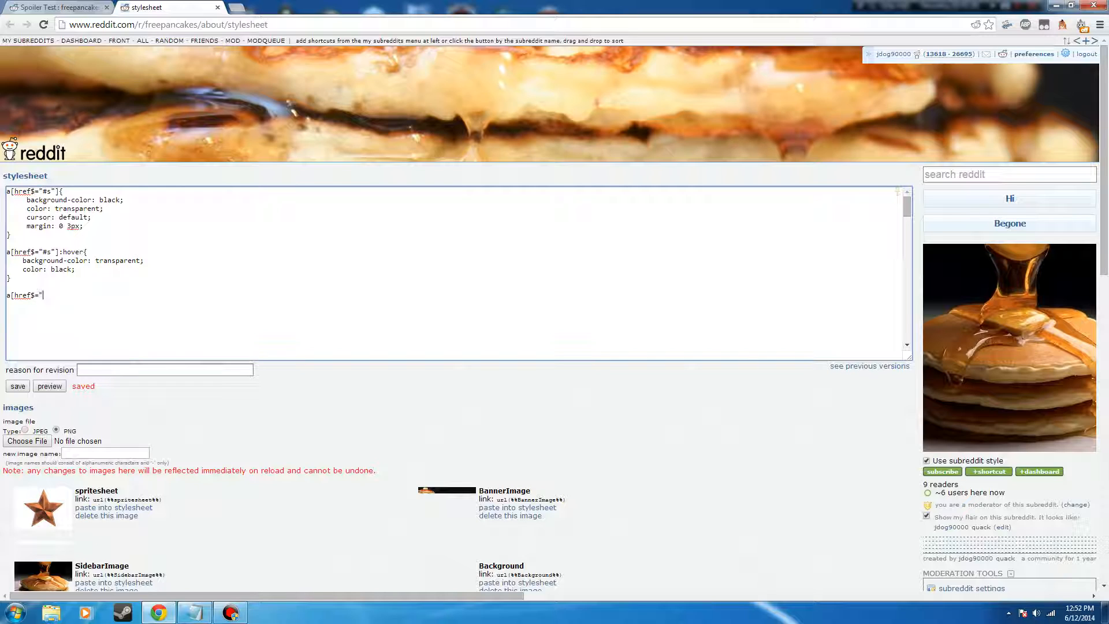
{"action": "type", "text": "#s\""}
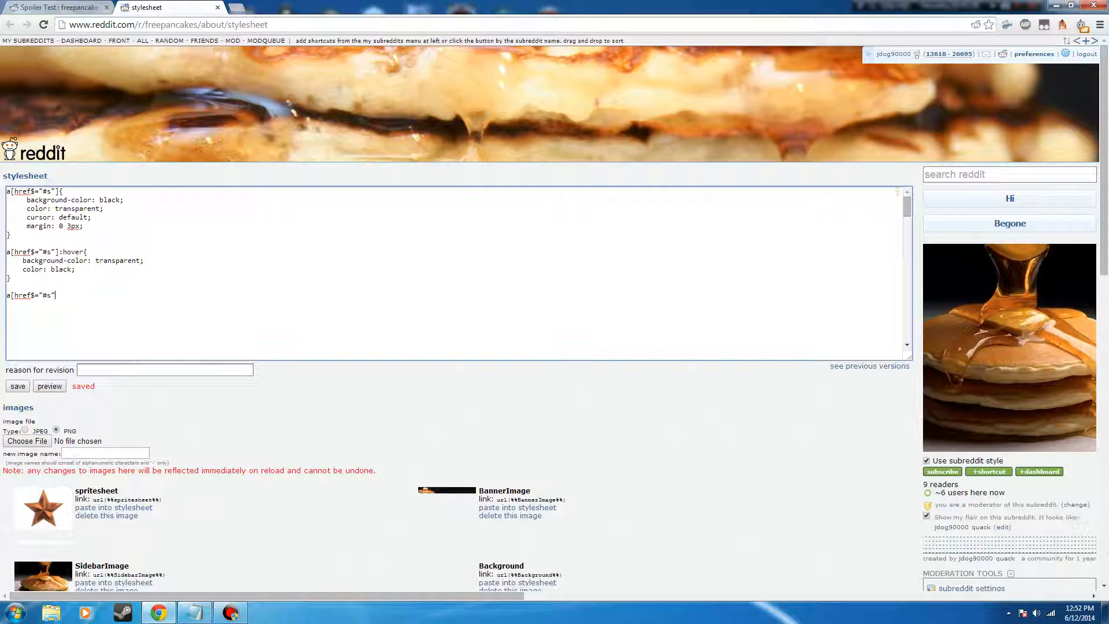
{"action": "type", "text": ":"}
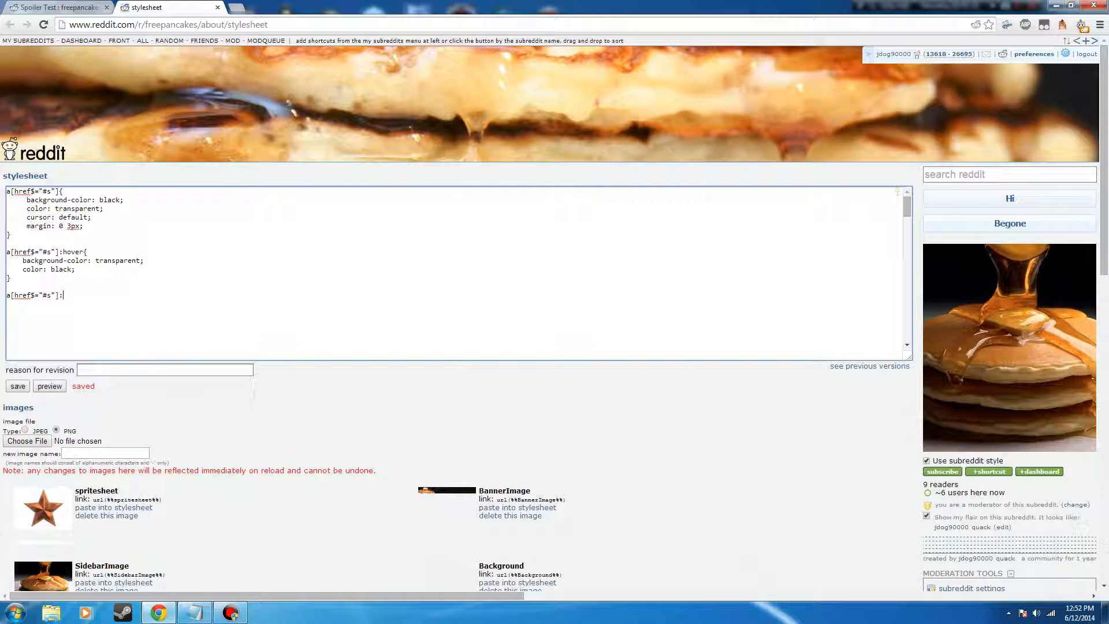
{"action": "type", "text": "before{"}
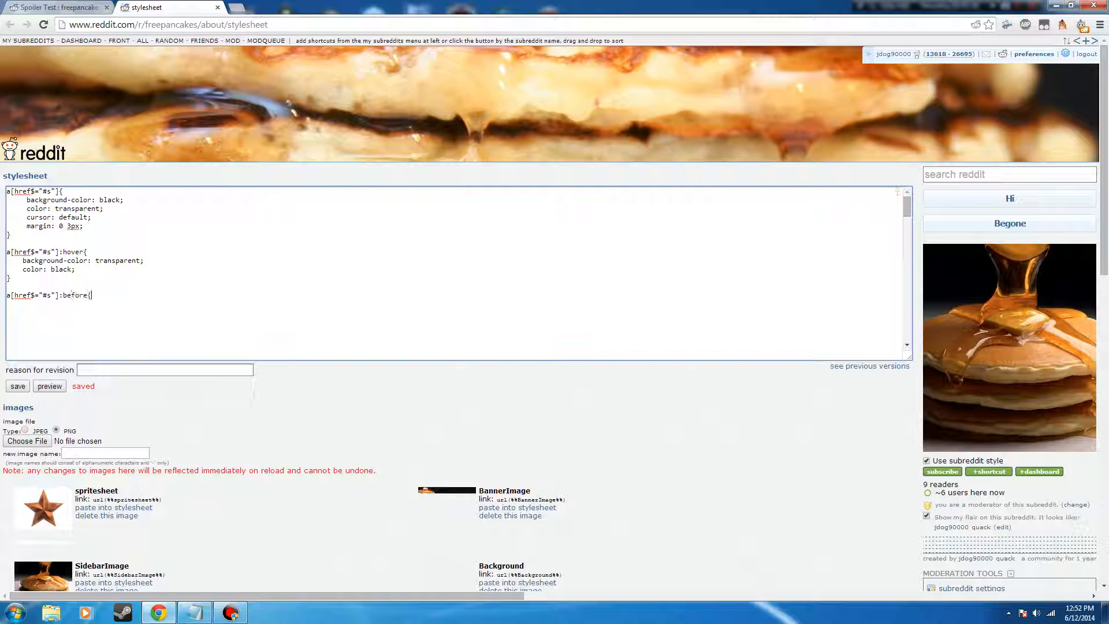
{"action": "type", "text": "}"}
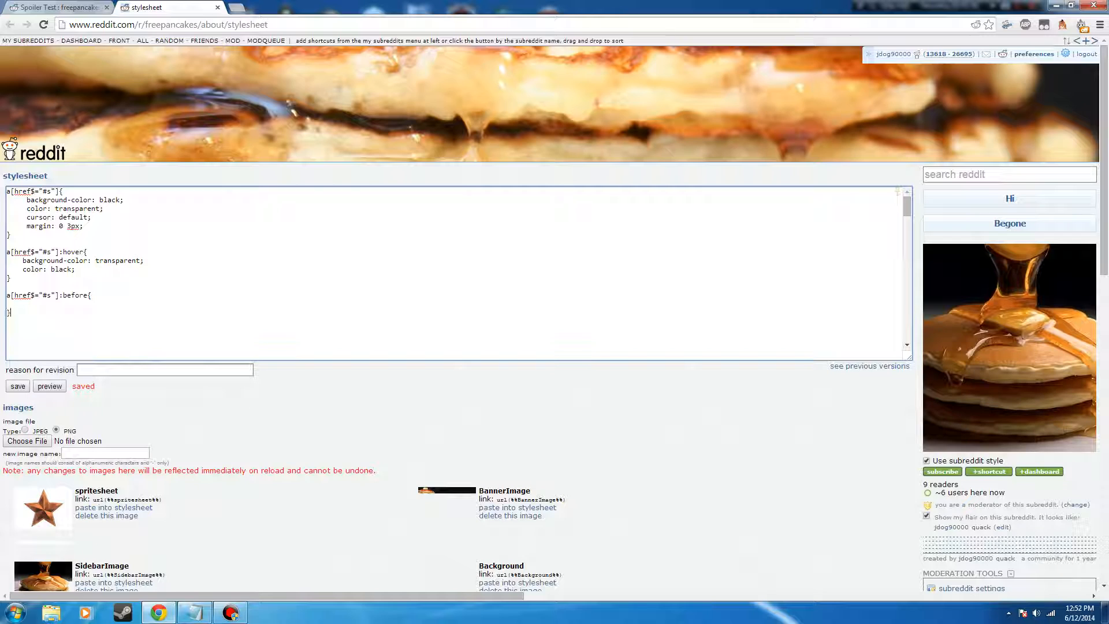
{"action": "type", "text": "contn"}
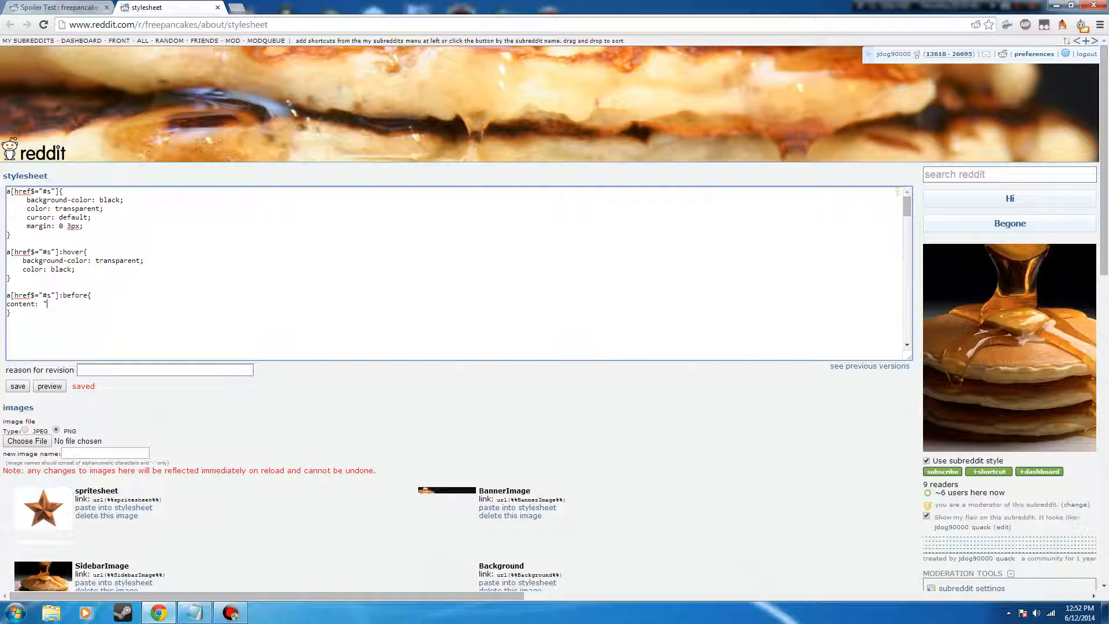
{"action": "key", "text": "Backspace"}
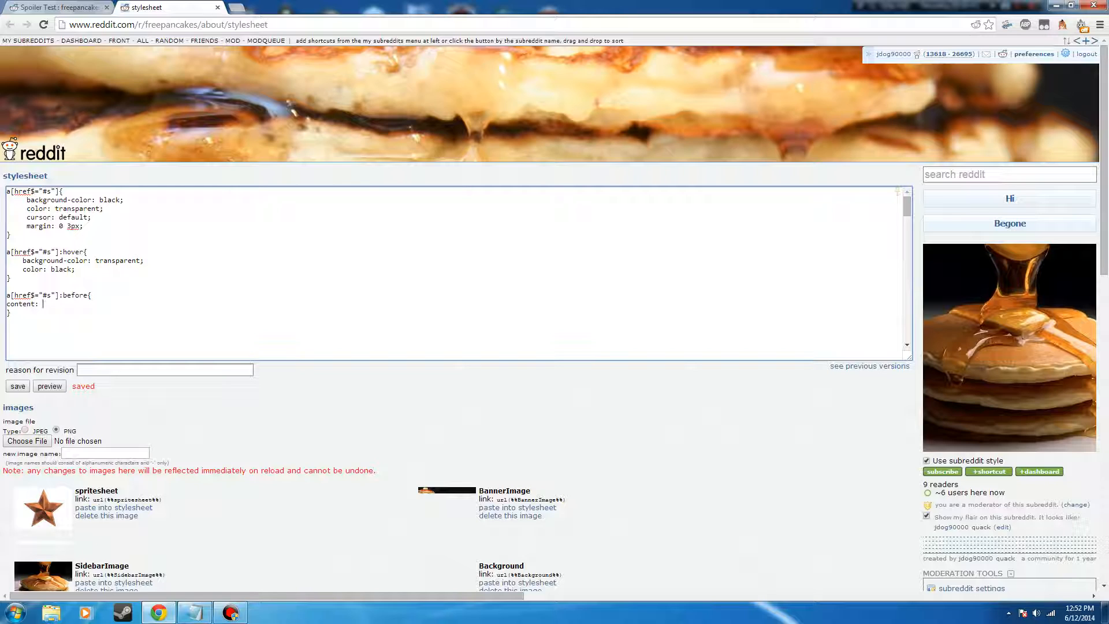
{"action": "type", "text": "\"Spoiler"}
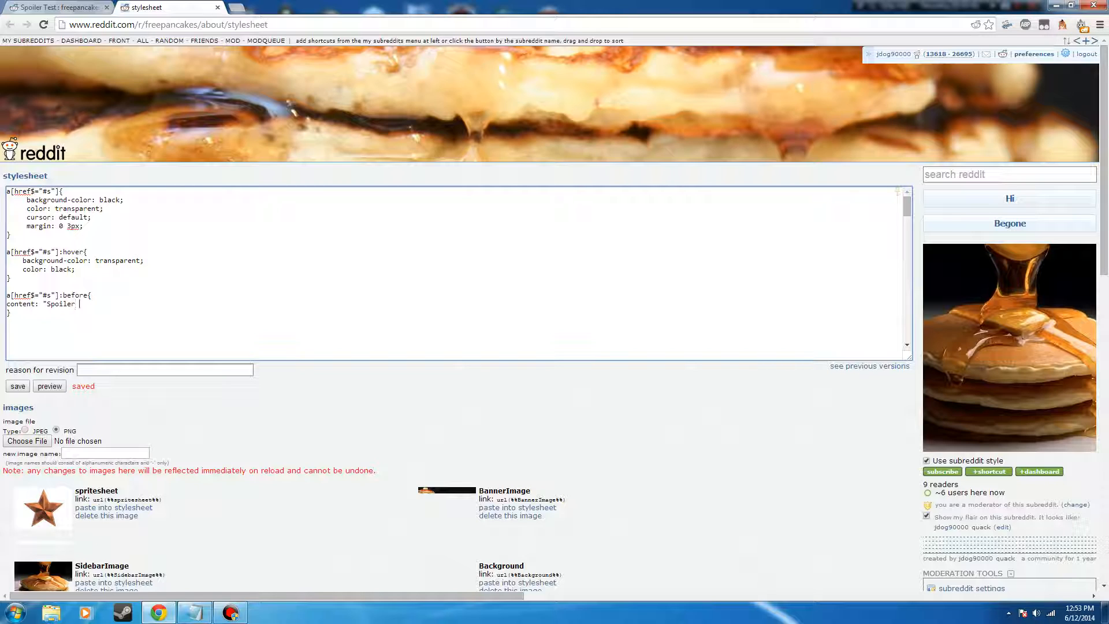
{"action": "type", "text": "\";"}
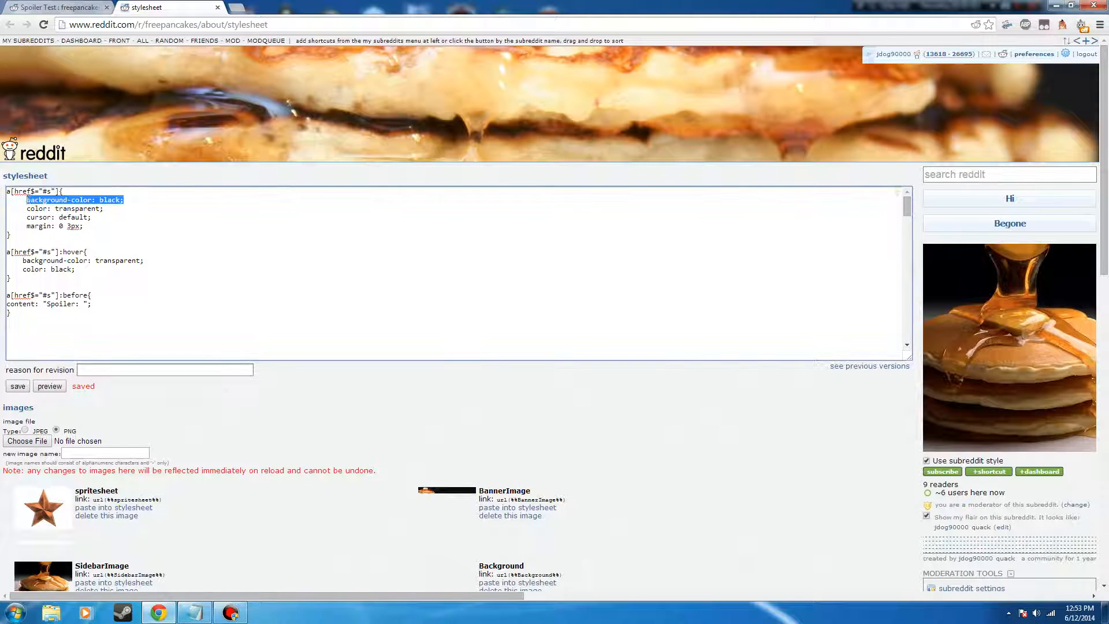
- Delete the background-color: black declaration, then move into the :before rule
{"action": "key", "text": "Delete"}
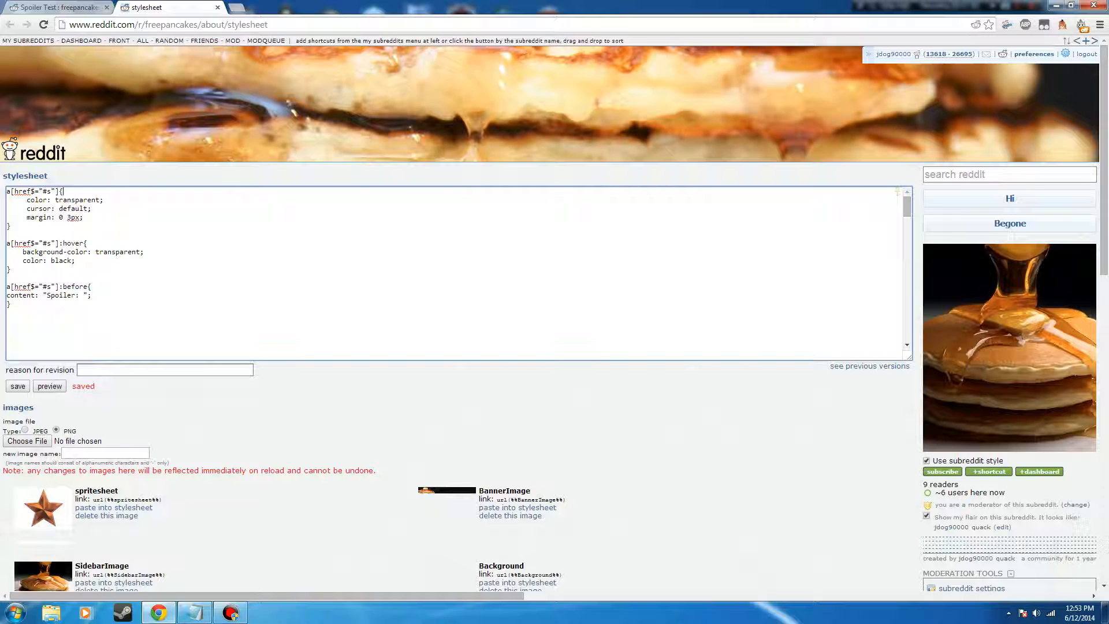
{"action": "left_click", "coordinate": [17, 385]}
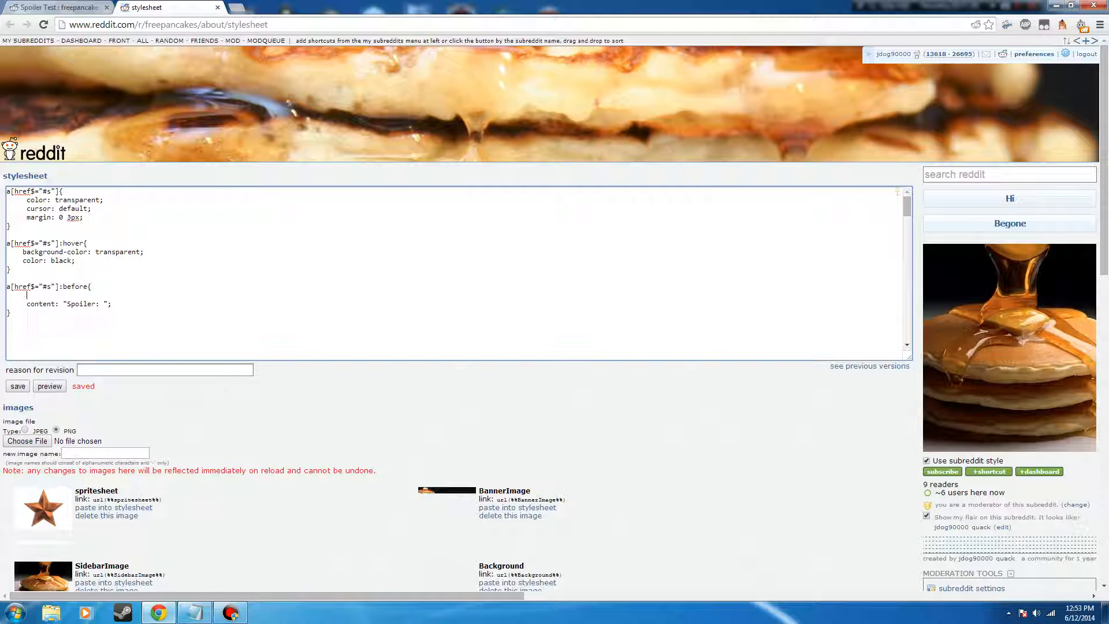
- Add color: #2D1E96 to the "Spoiler: " label rule
{"action": "type", "text": "colo"}
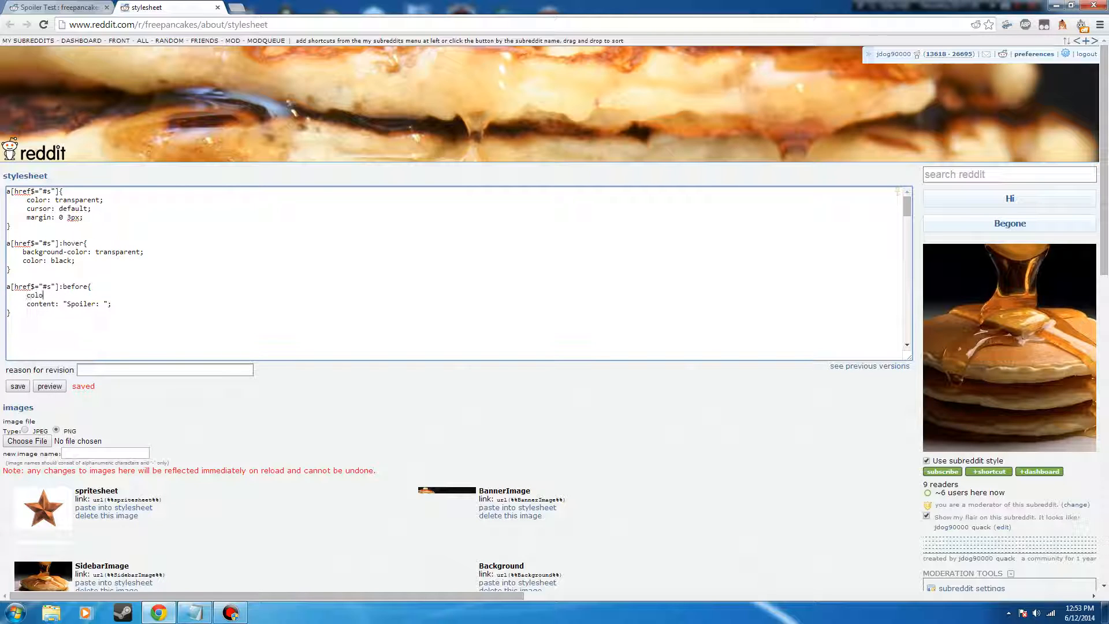
{"action": "type", "text": "r:"}
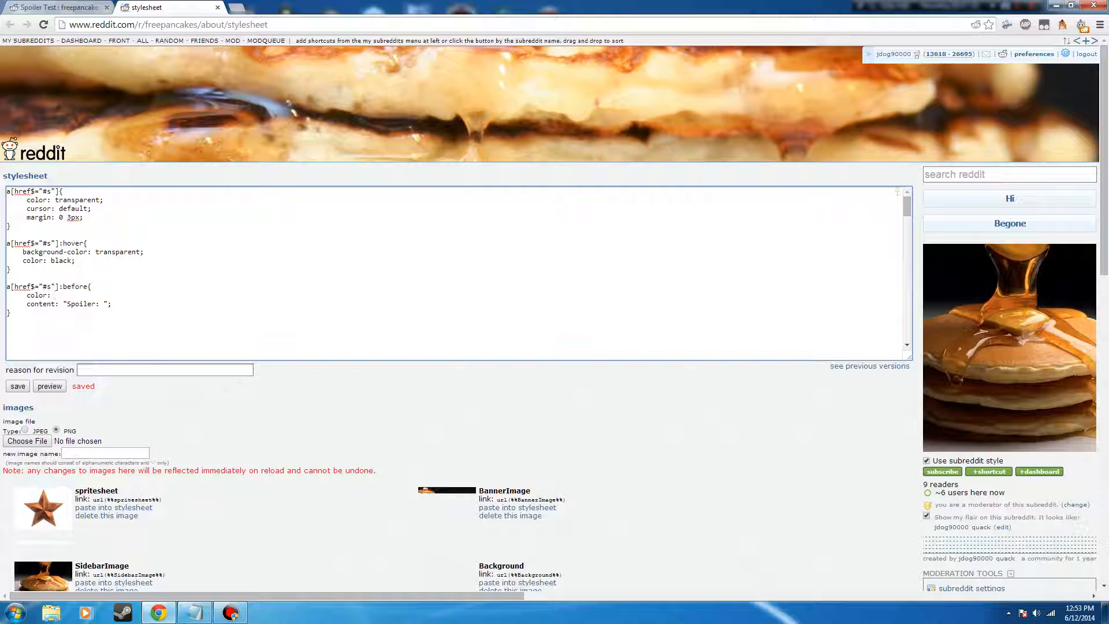
{"action": "type", "text": "#2D"}
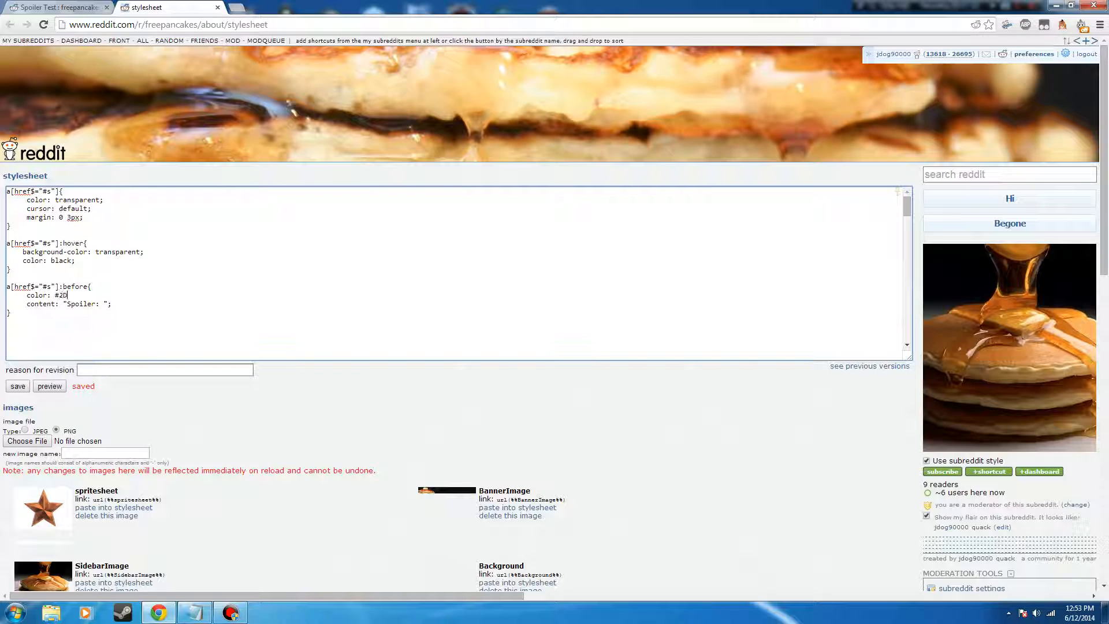
{"action": "type", "text": "1E96;"}
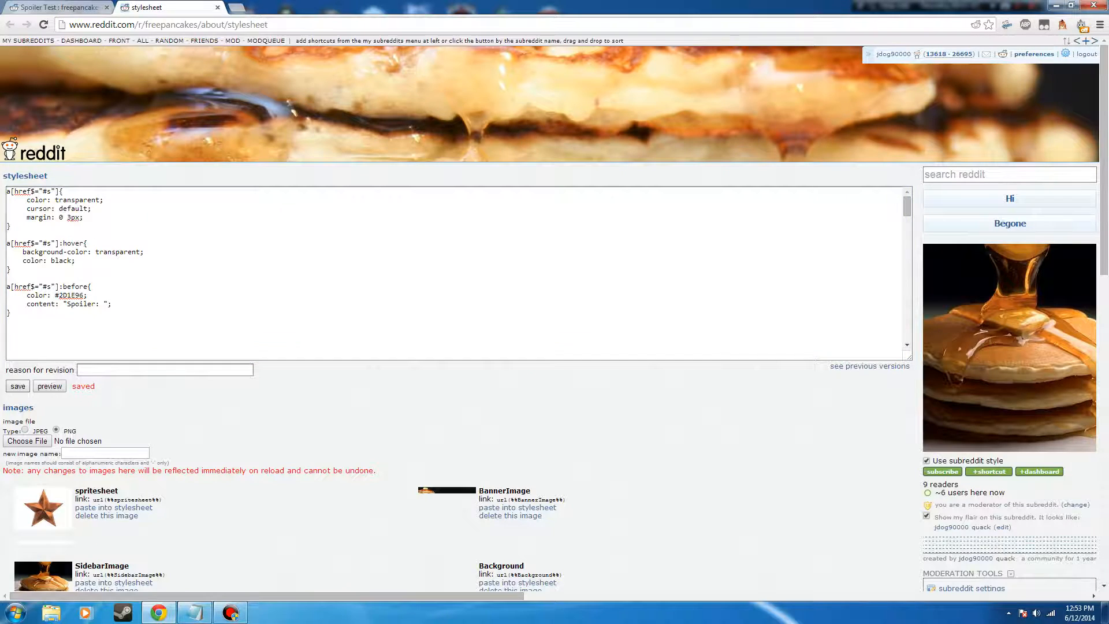
- Reload the Spoiler Test post to preview the label colour, then return
{"action": "left_click", "coordinate": [57, 8]}
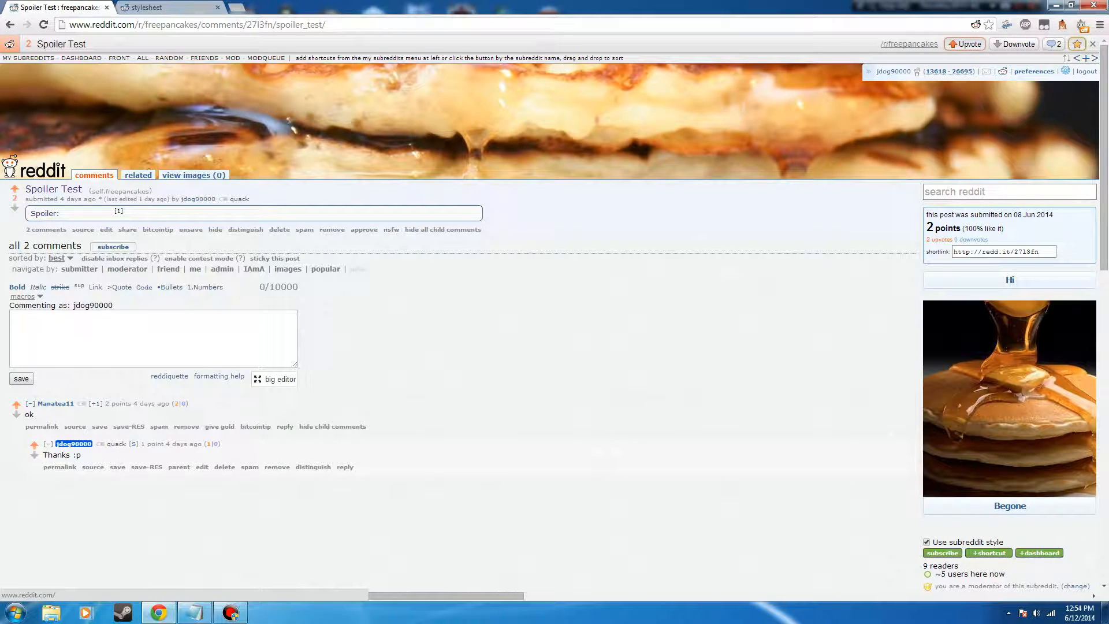
{"action": "left_click", "coordinate": [149, 7]}
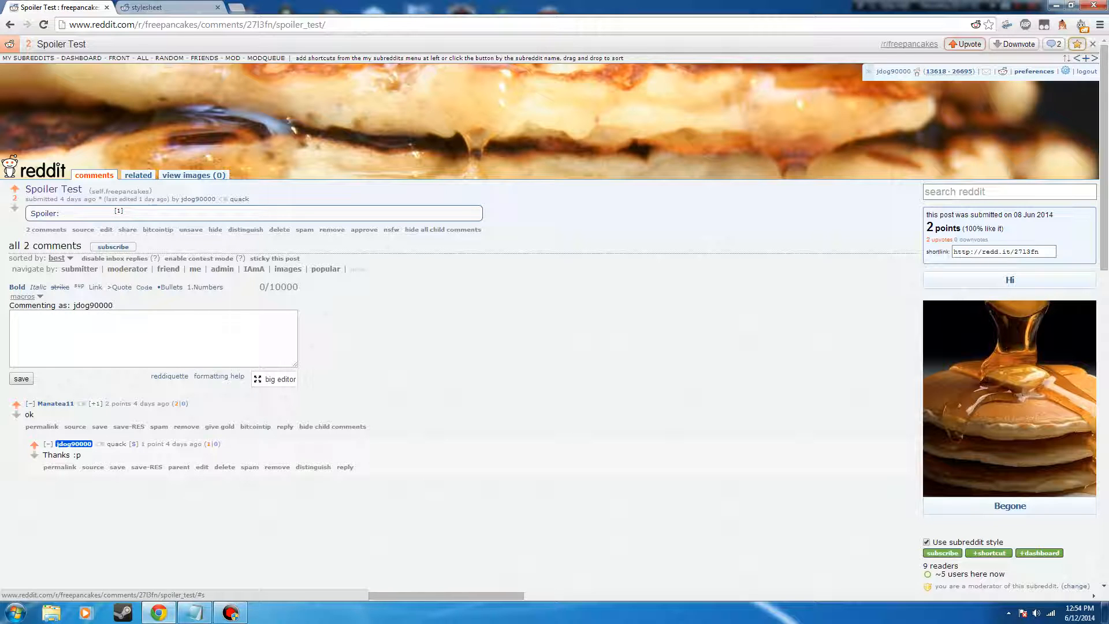
{"action": "left_click", "coordinate": [148, 7]}
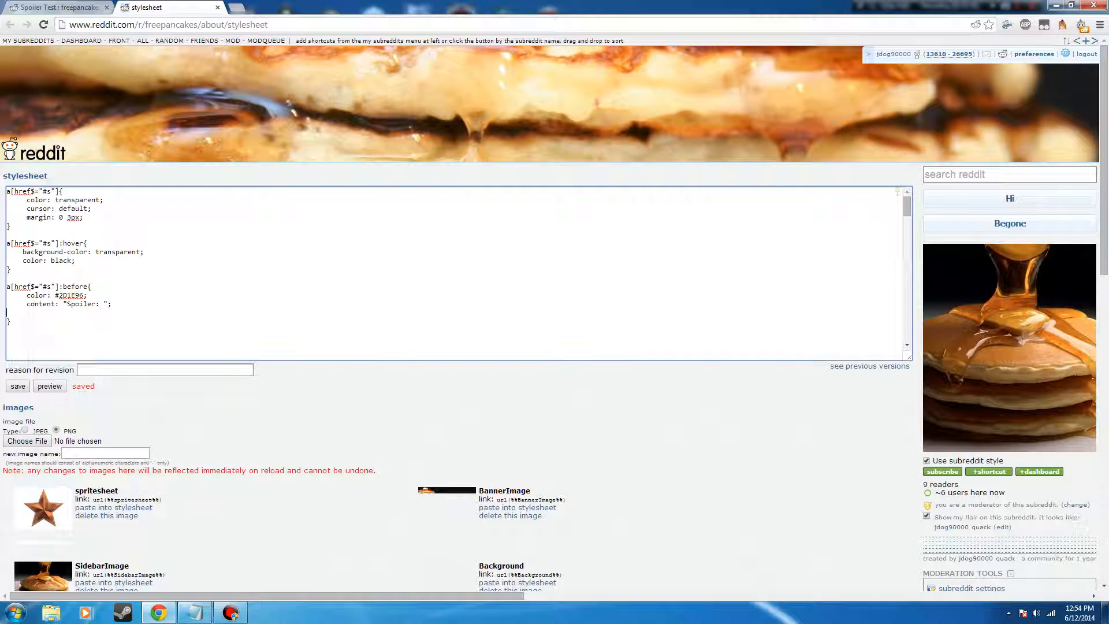
- Make the "Spoiler: " label bold in its :before rule
{"action": "type", "text": "font-weight:"}
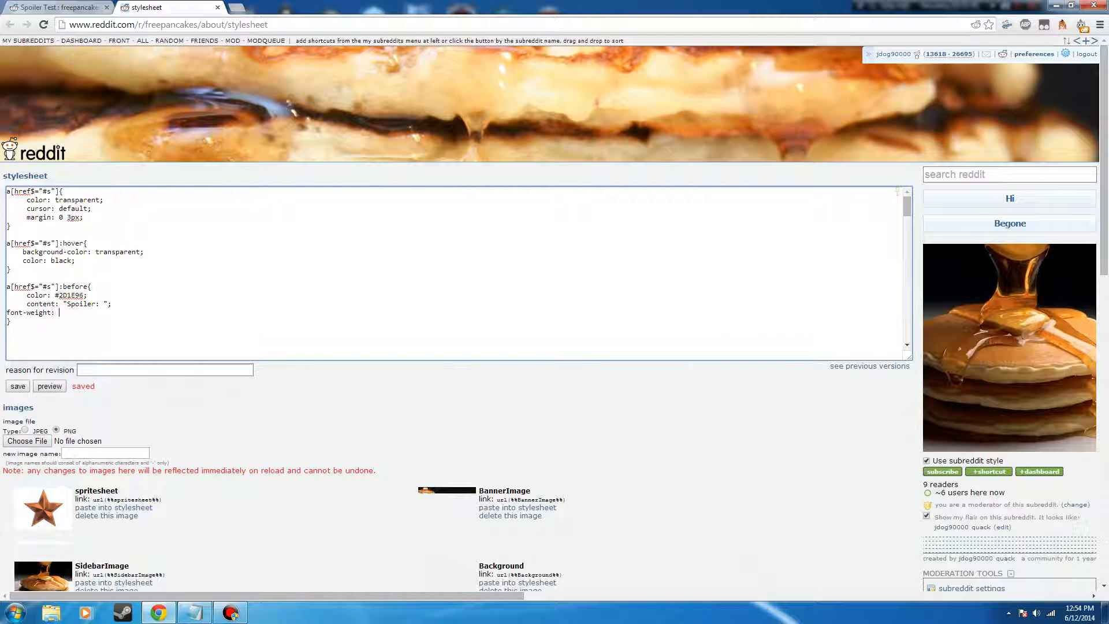
{"action": "type", "text": "bold"}
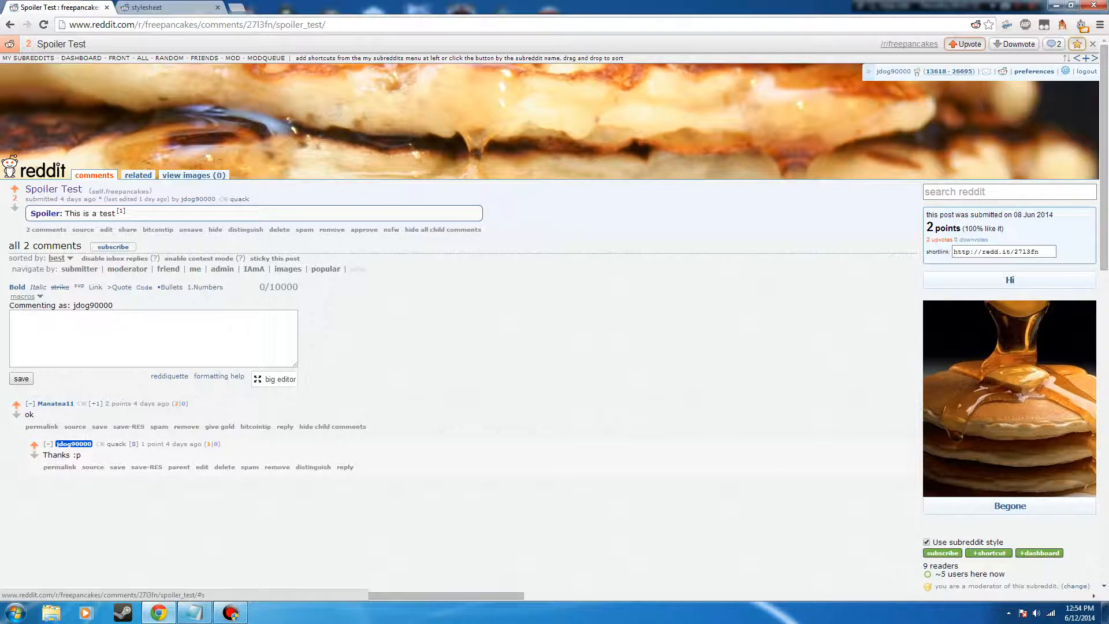
{"action": "left_click", "coordinate": [149, 7]}
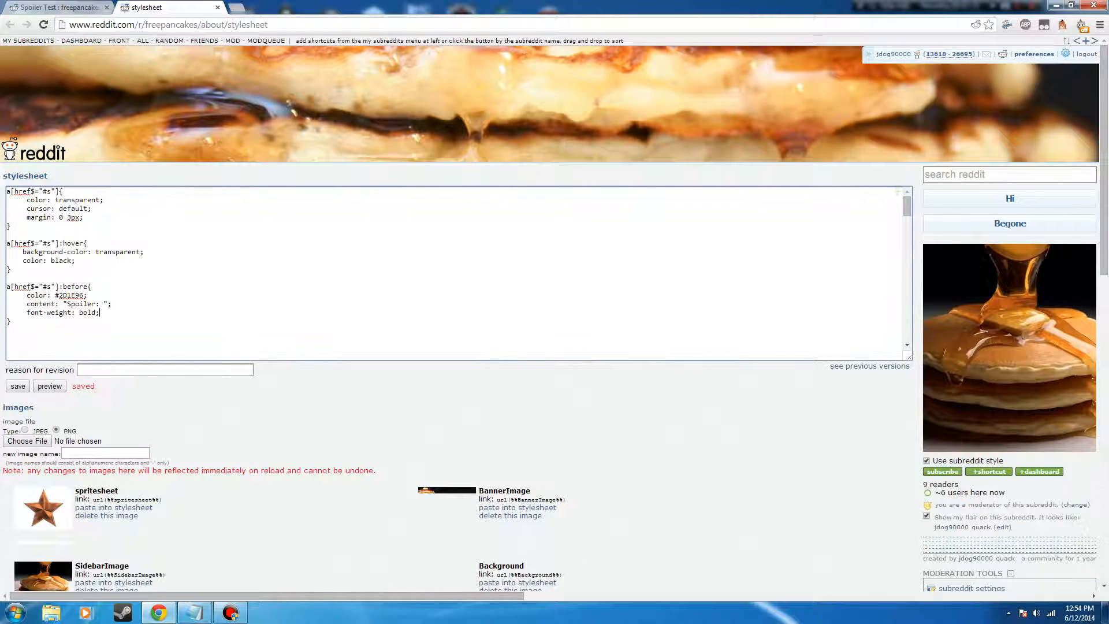
- Set text-shadow: none on the label rule
{"action": "type", "text": "tex"}
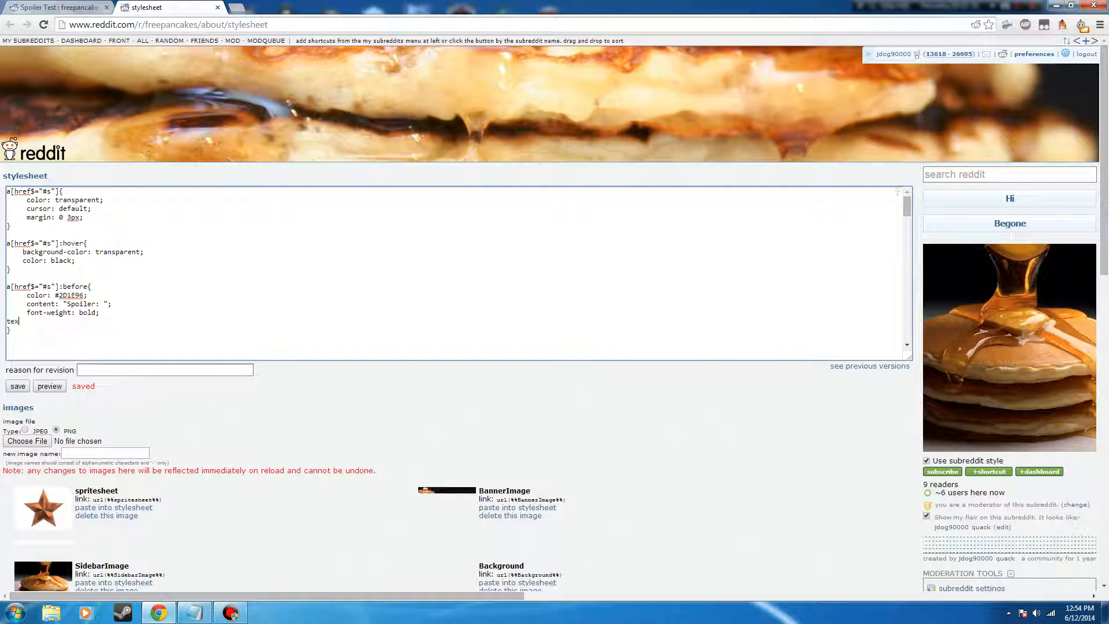
{"action": "type", "text": "-sh"}
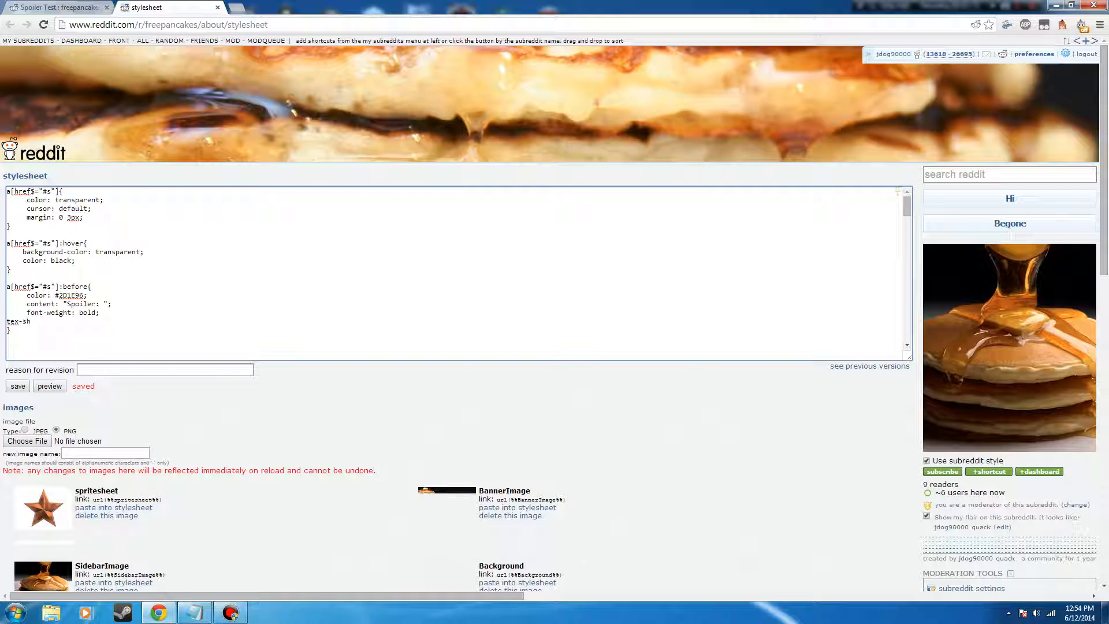
{"action": "key", "text": "Backspace"}
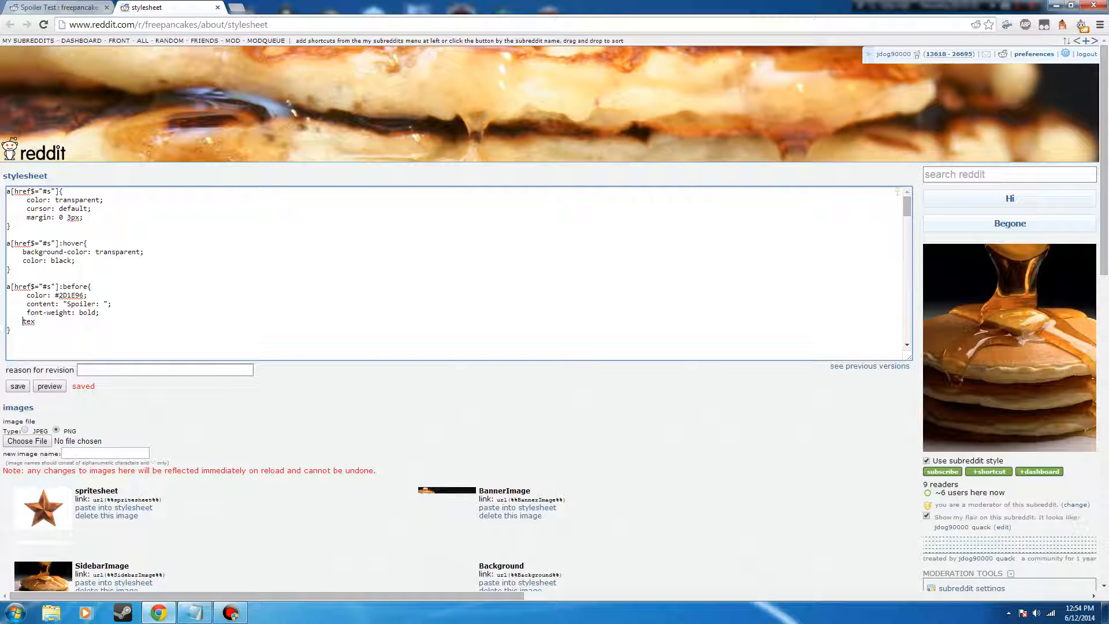
{"action": "type", "text": "text-sha"}
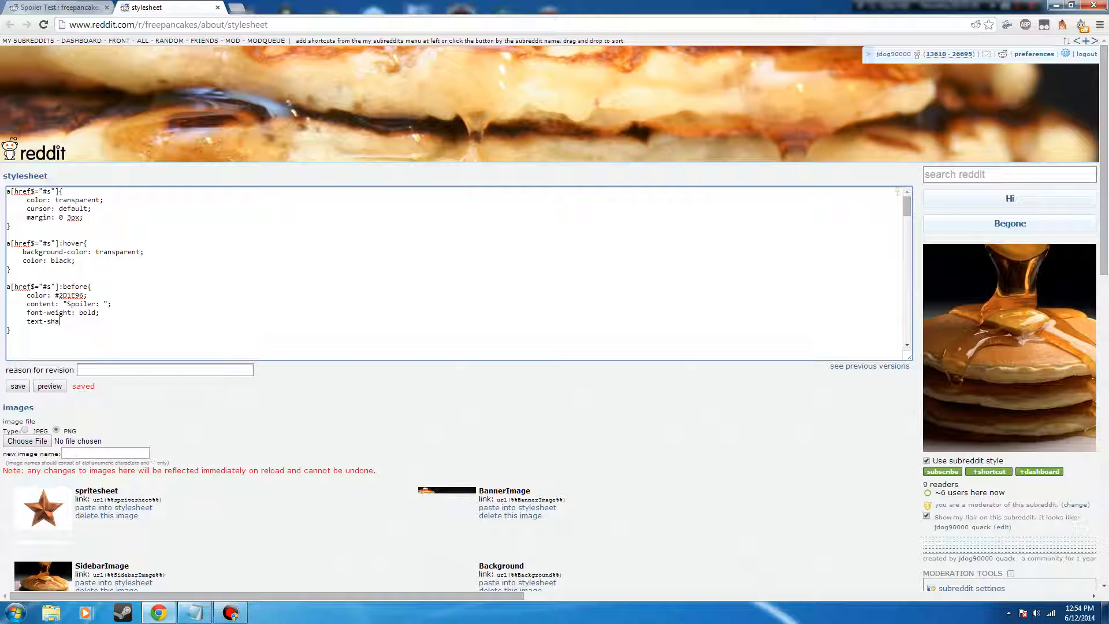
{"action": "type", "text": "dow: no"}
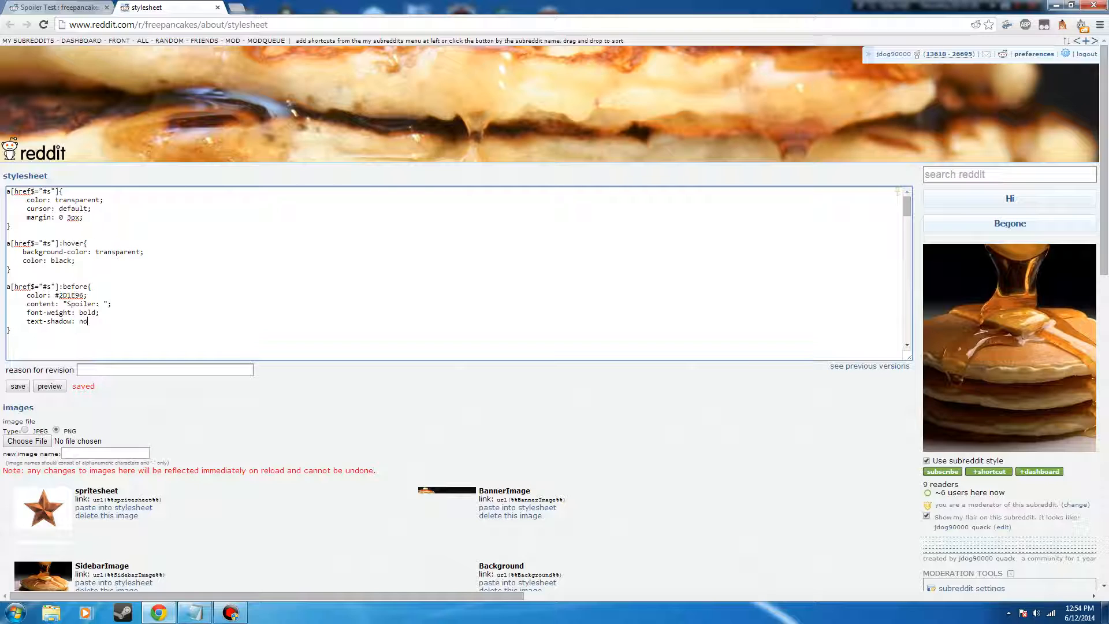
{"action": "type", "text": "ne;"}
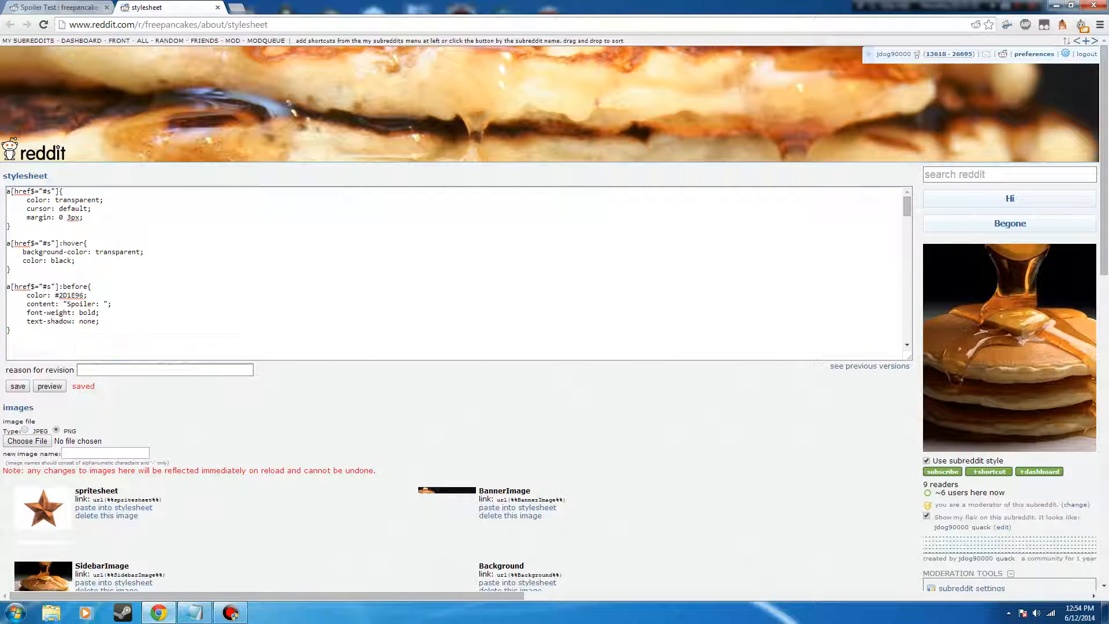
- Add text-shadow:none to the a[href$="#s"]:hover rule
{"action": "type", "text": "text"}
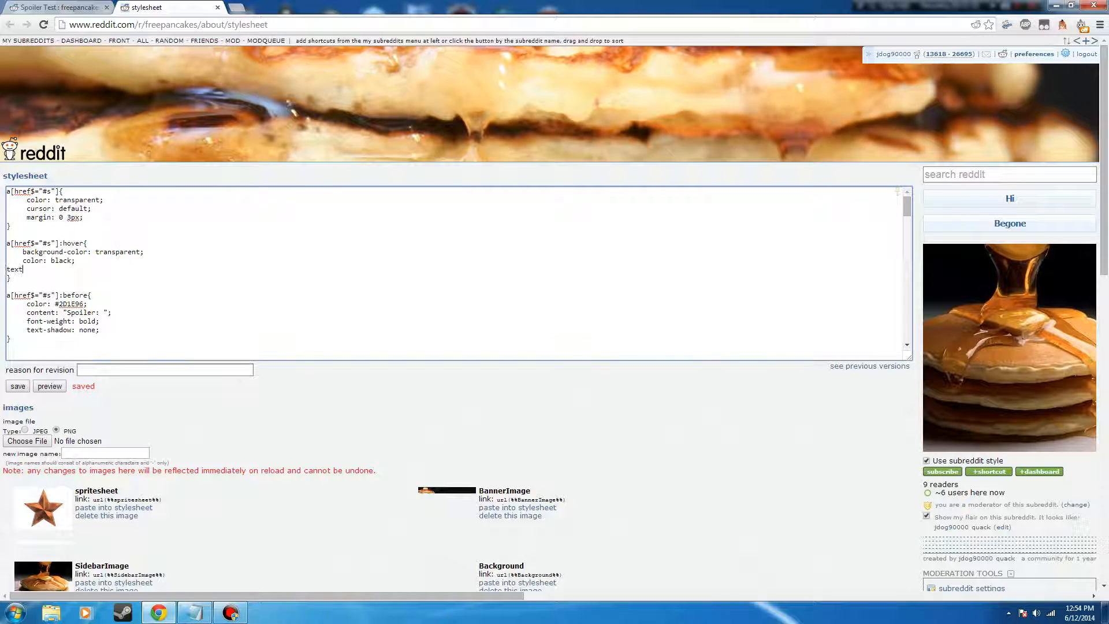
{"action": "type", "text": "-shadow"}
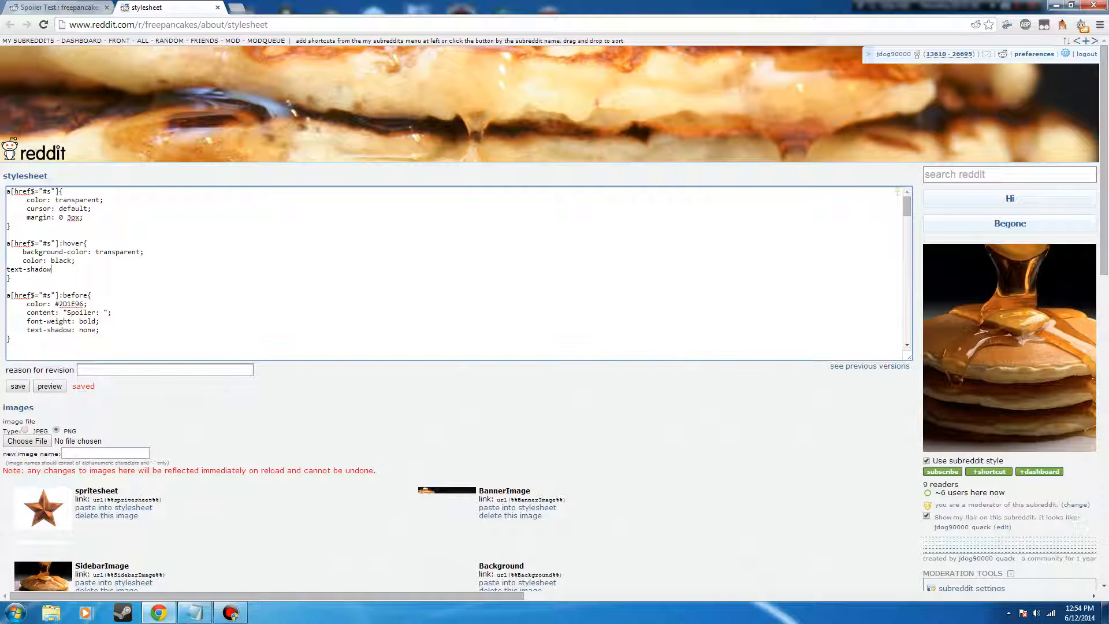
{"action": "type", "text": ":none"}
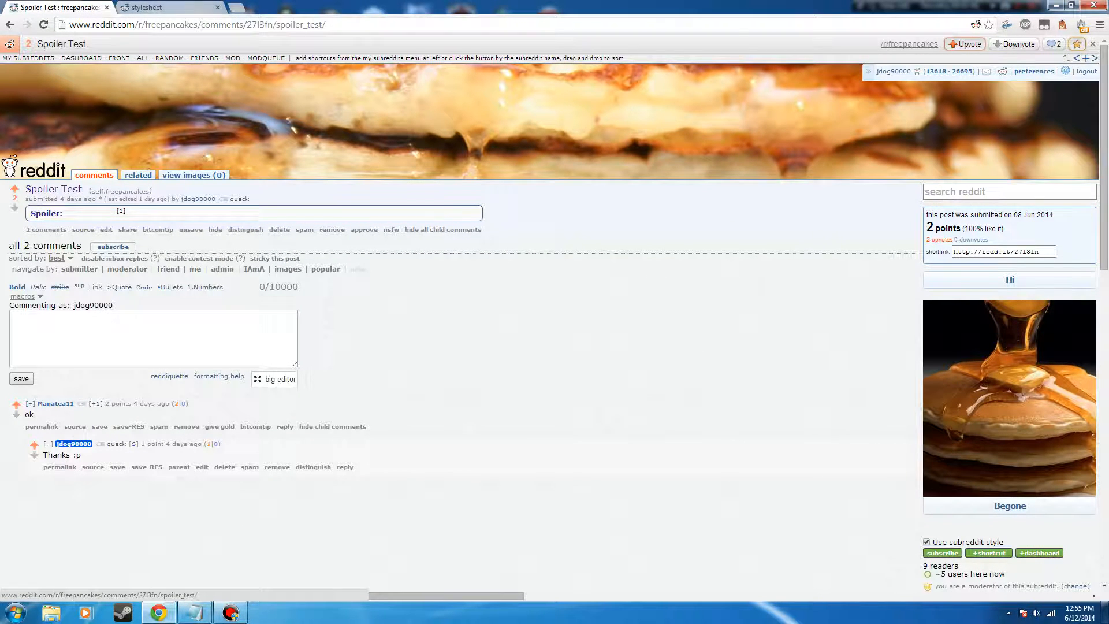
{"action": "left_click", "coordinate": [168, 8]}
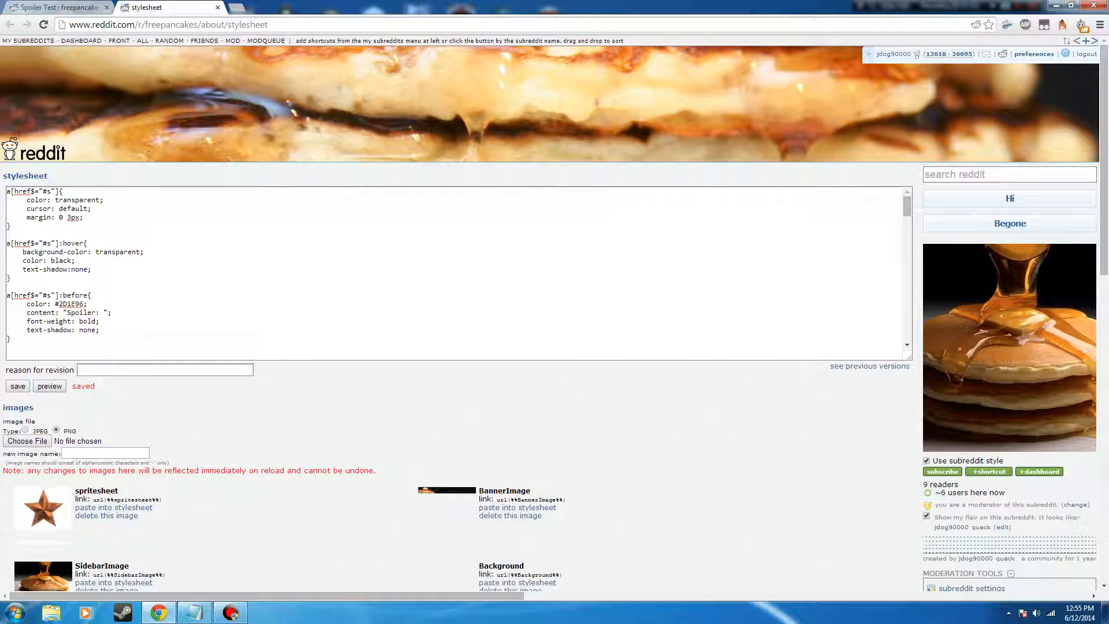
- Replace the hover rule's colour black with #A00000
{"action": "double_click", "coordinate": [62, 260]}
{"action": "type", "text": "#"}
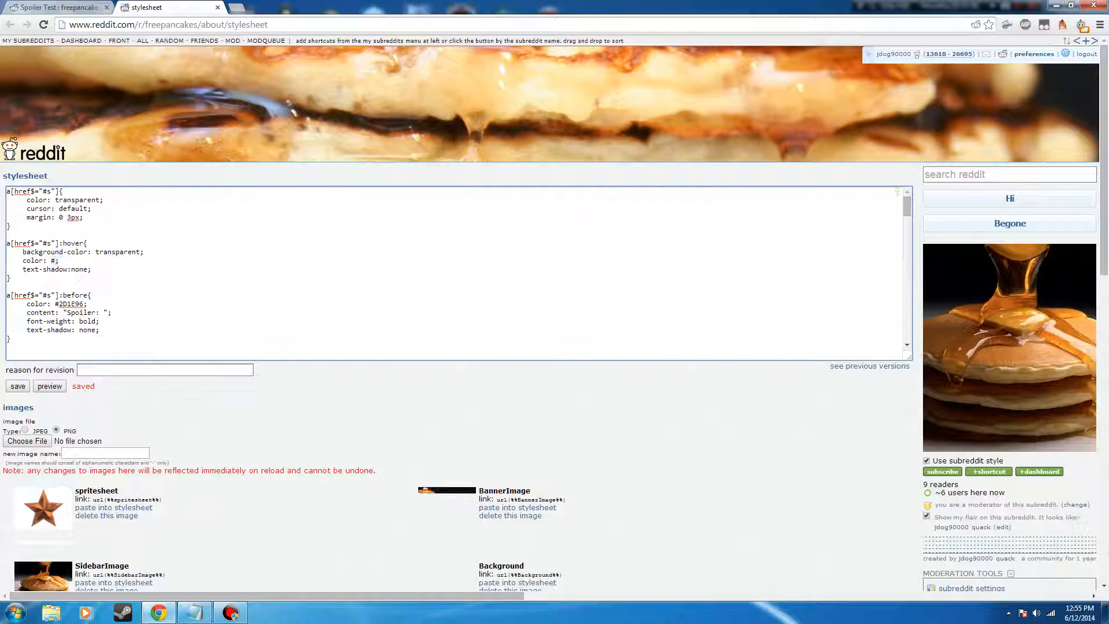
{"action": "type", "text": "A00000"}
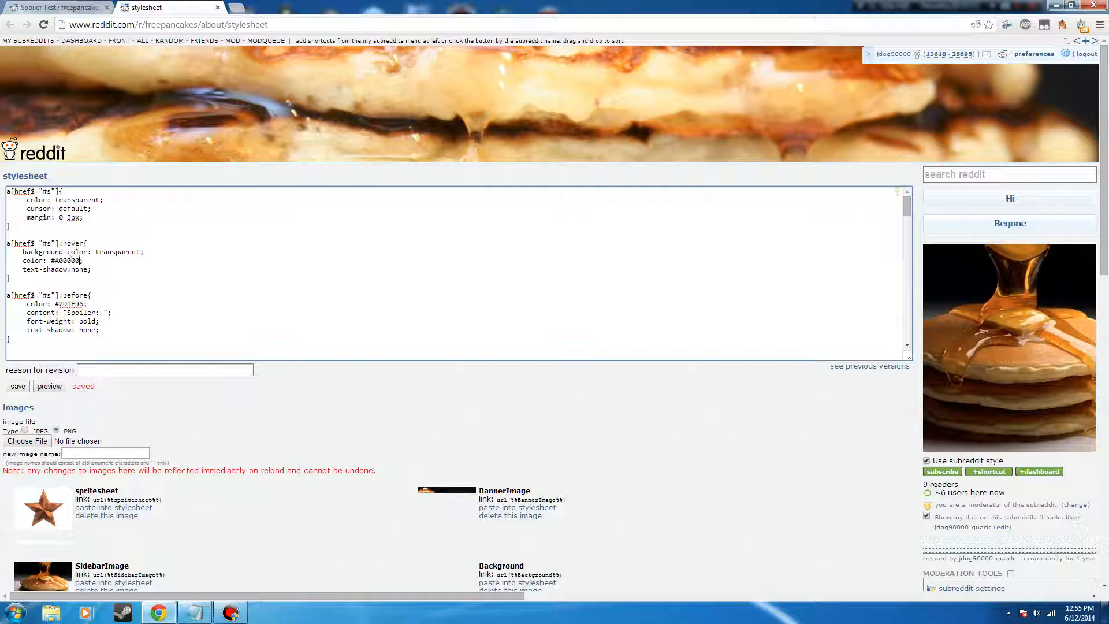
{"action": "left_click", "coordinate": [16, 385]}
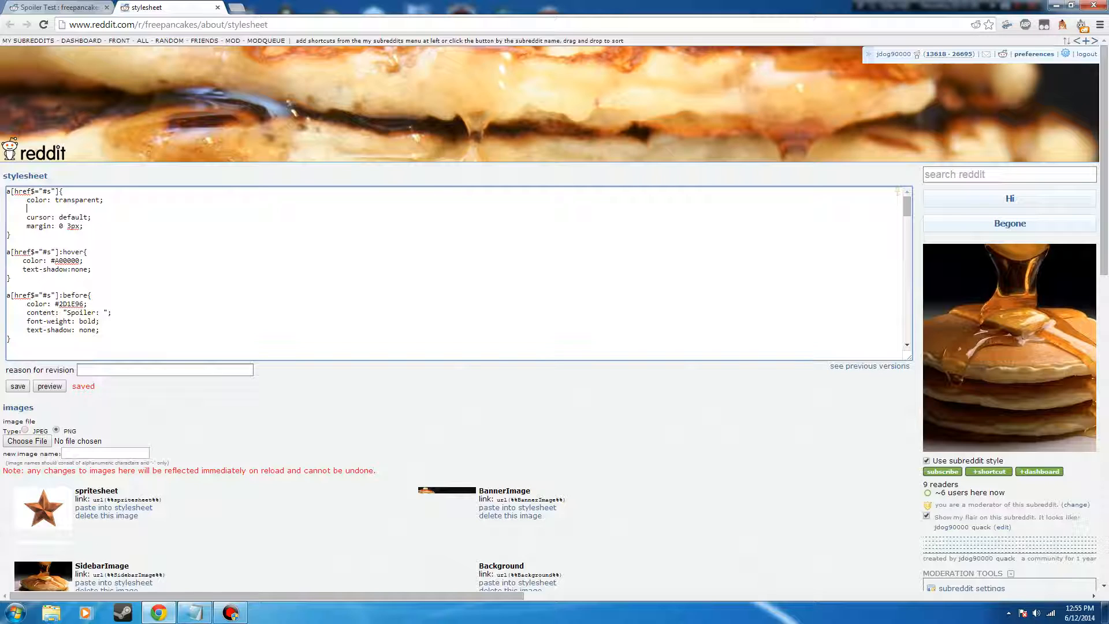
- Add text-shadow: 0 0 15px #A00000 to the base spoiler rule
{"action": "type", "text": "text-shadow"}
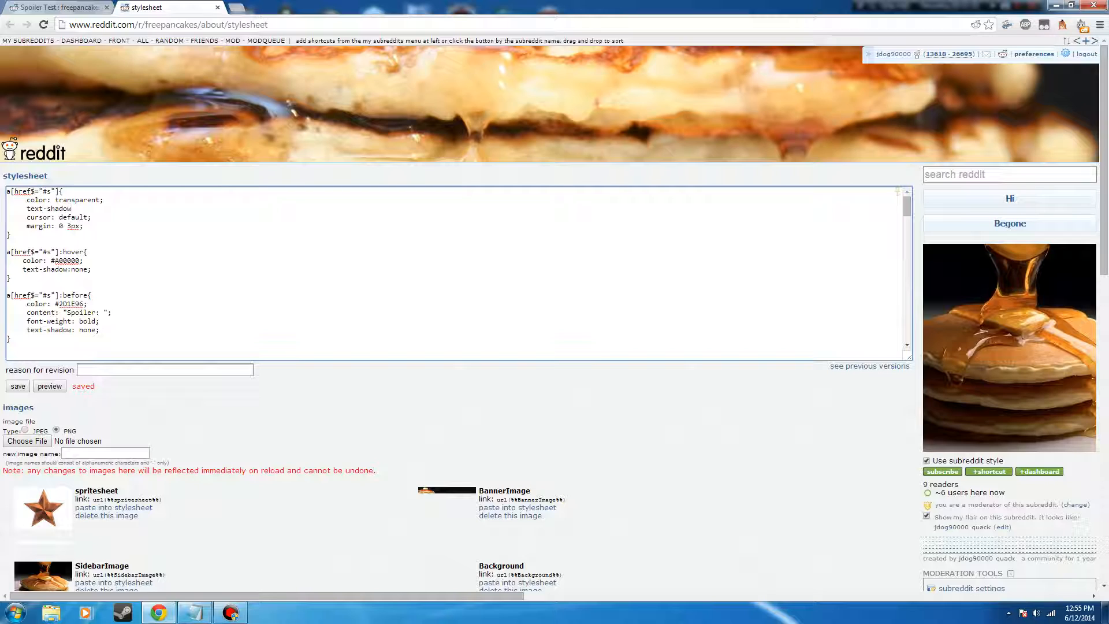
{"action": "type", "text": "0"}
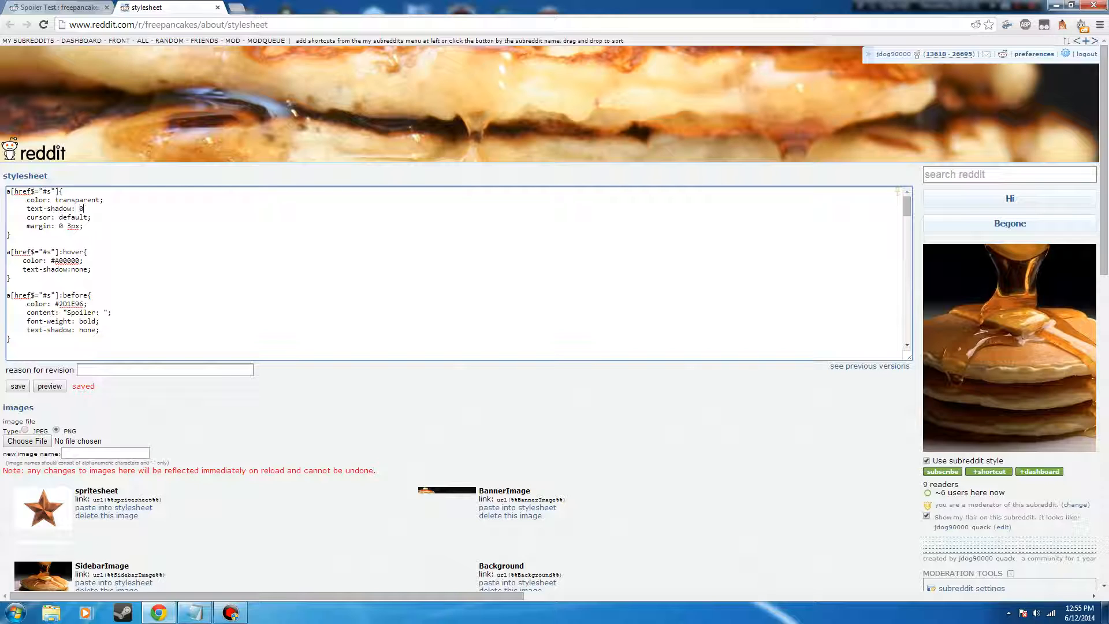
{"action": "type", "text": "0"}
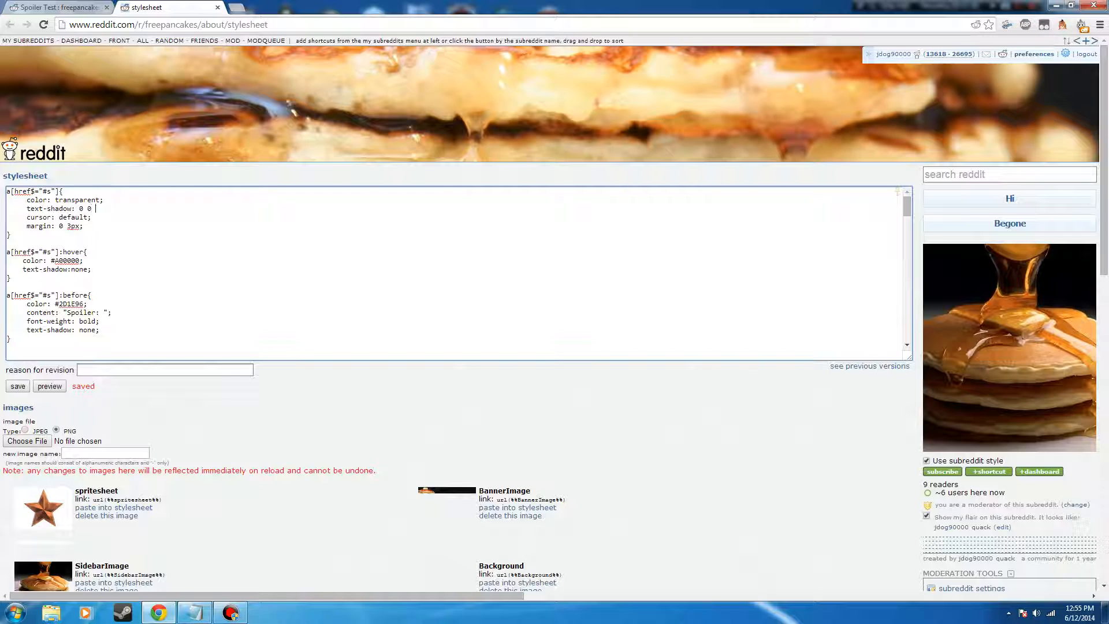
{"action": "type", "text": "15px"}
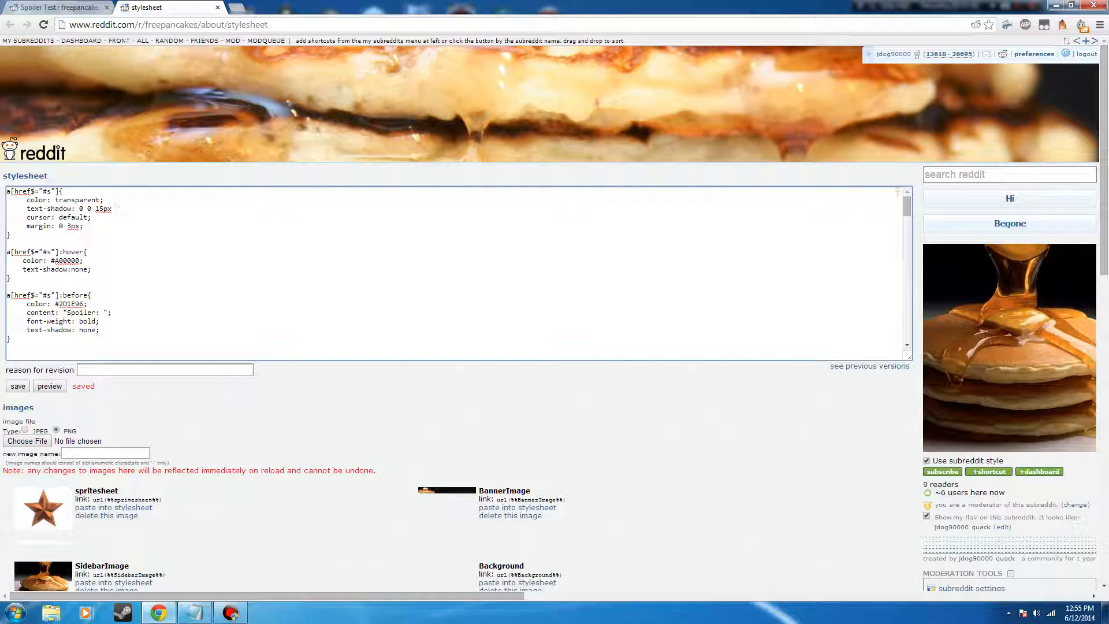
{"action": "type", "text": "#"}
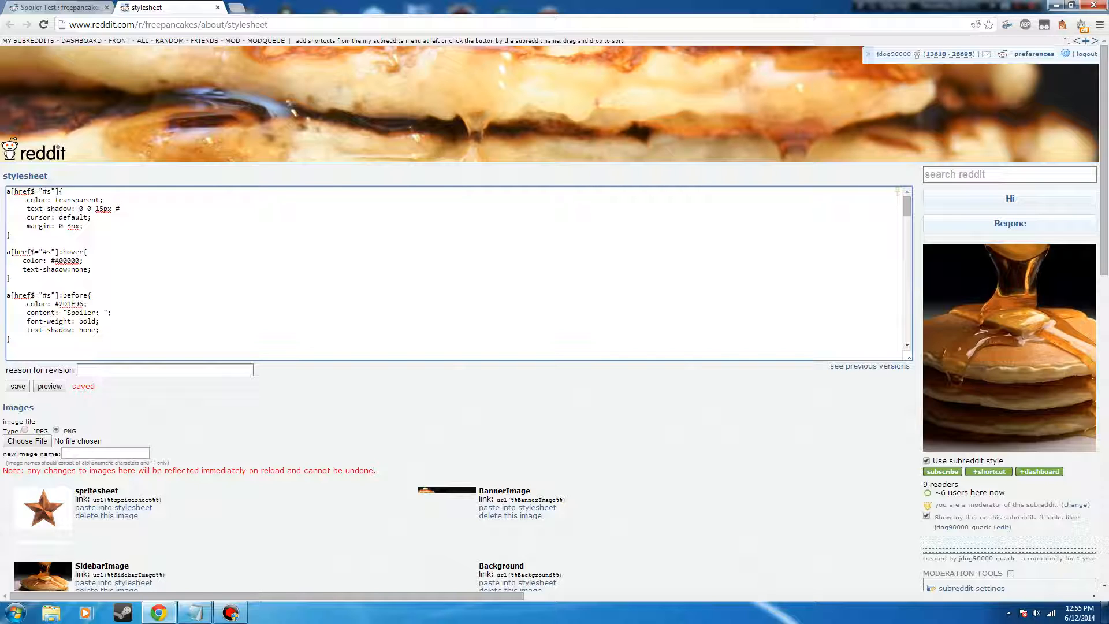
{"action": "type", "text": "a0"}
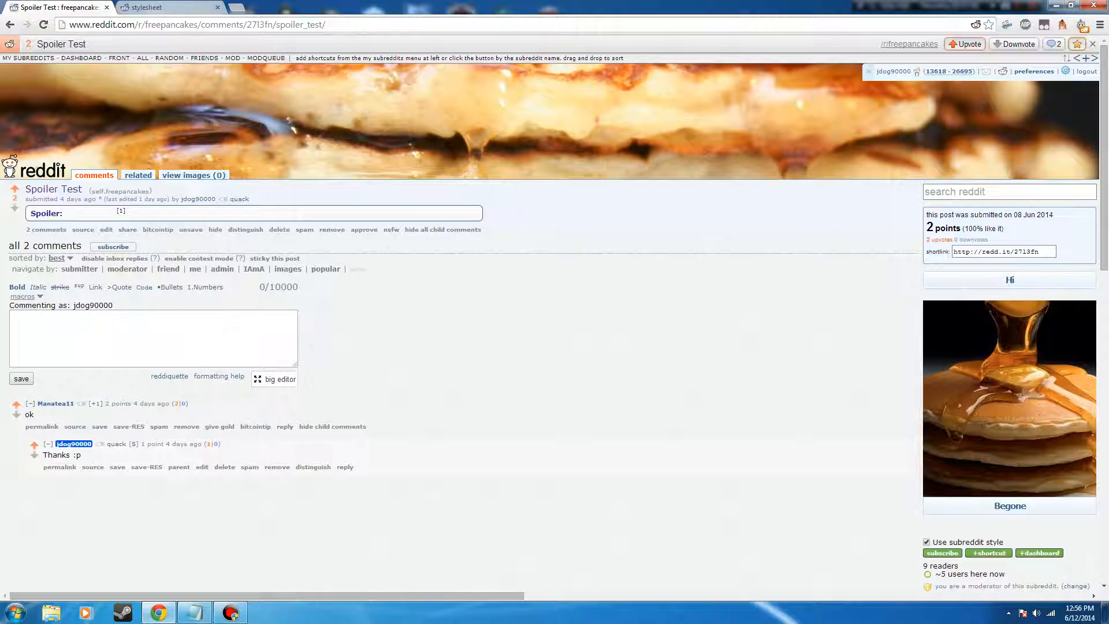
{"action": "left_click", "coordinate": [168, 7]}
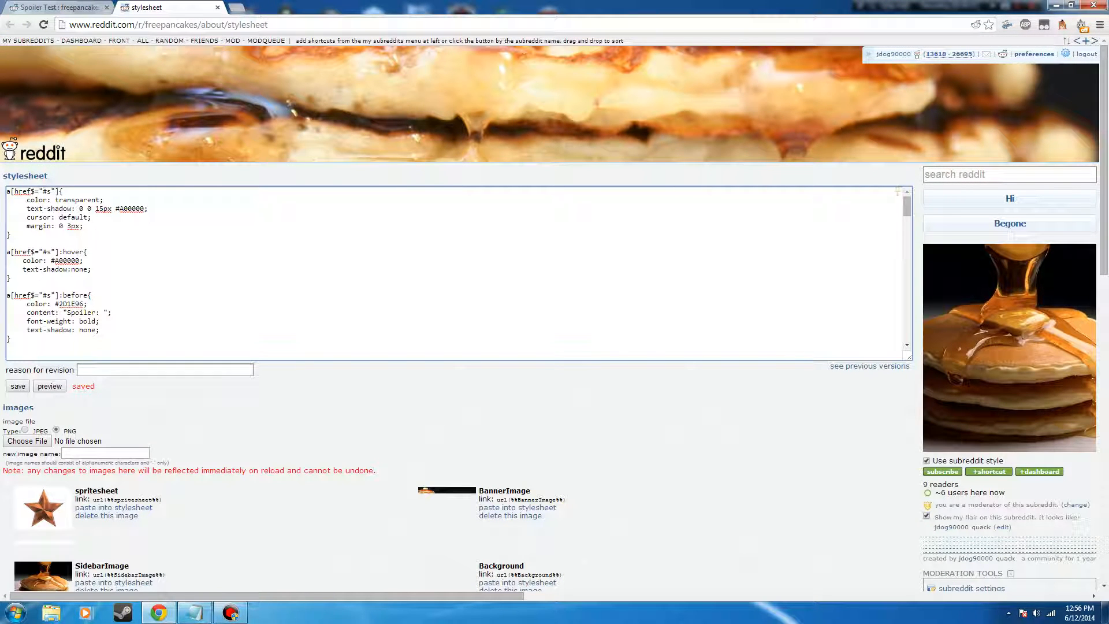
- Remove color: transparent from the base spoiler rule
{"action": "double_click", "coordinate": [77, 200]}
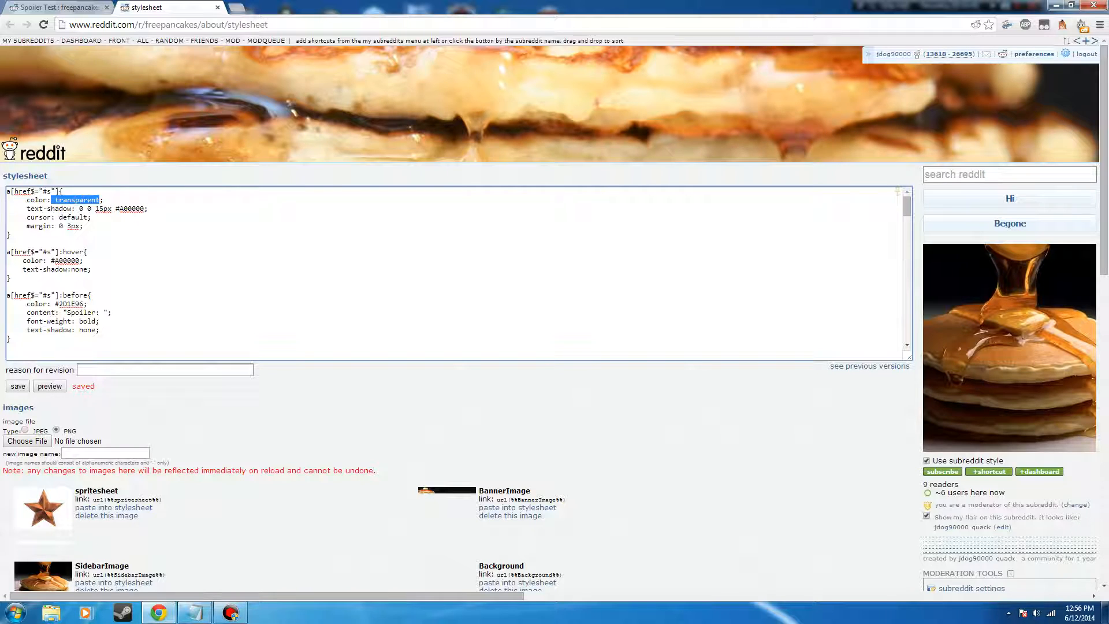
{"action": "left_click", "coordinate": [16, 385]}
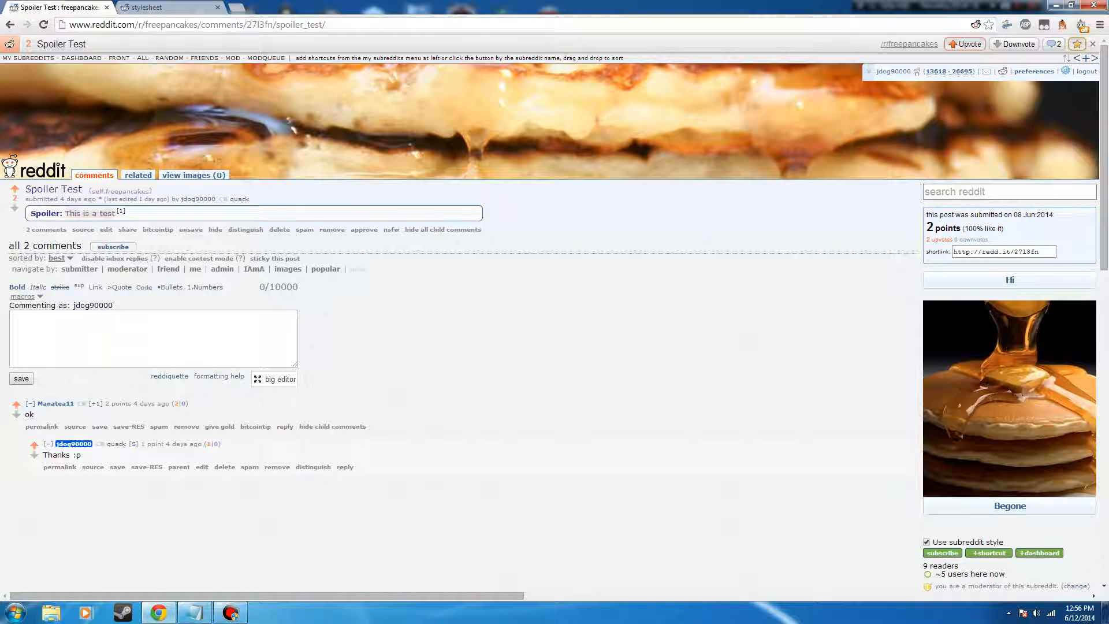
{"action": "left_click", "coordinate": [170, 7]}
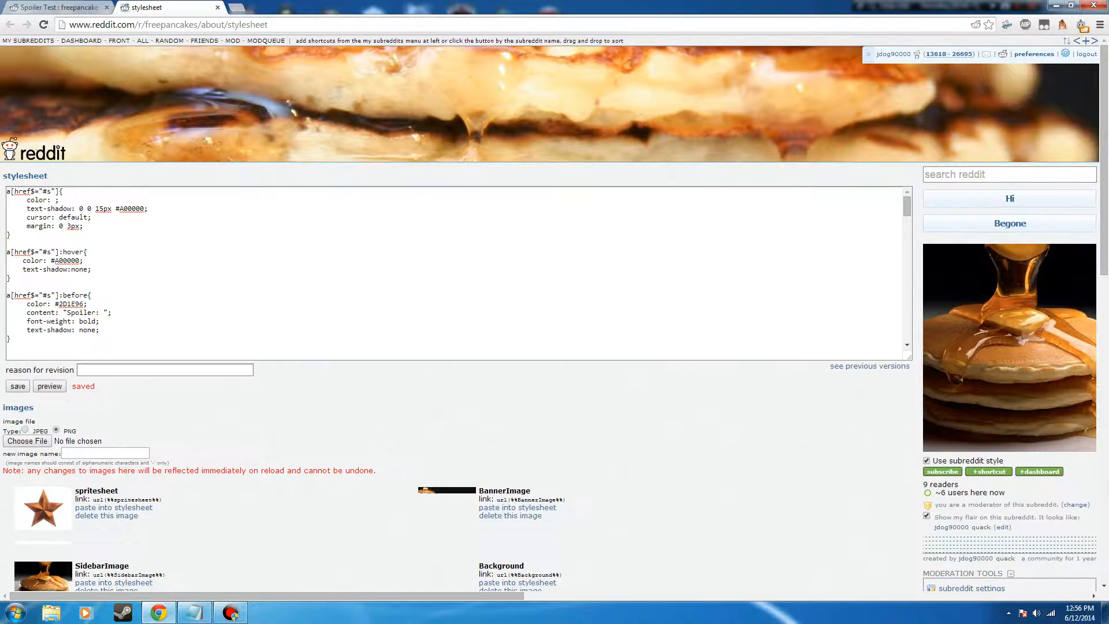
- Append more 0 0 15px #A00000 shadow layers and reload the Spoiler Test post
{"action": "left_click", "coordinate": [453, 272]}
{"action": "type", "text": ", "}
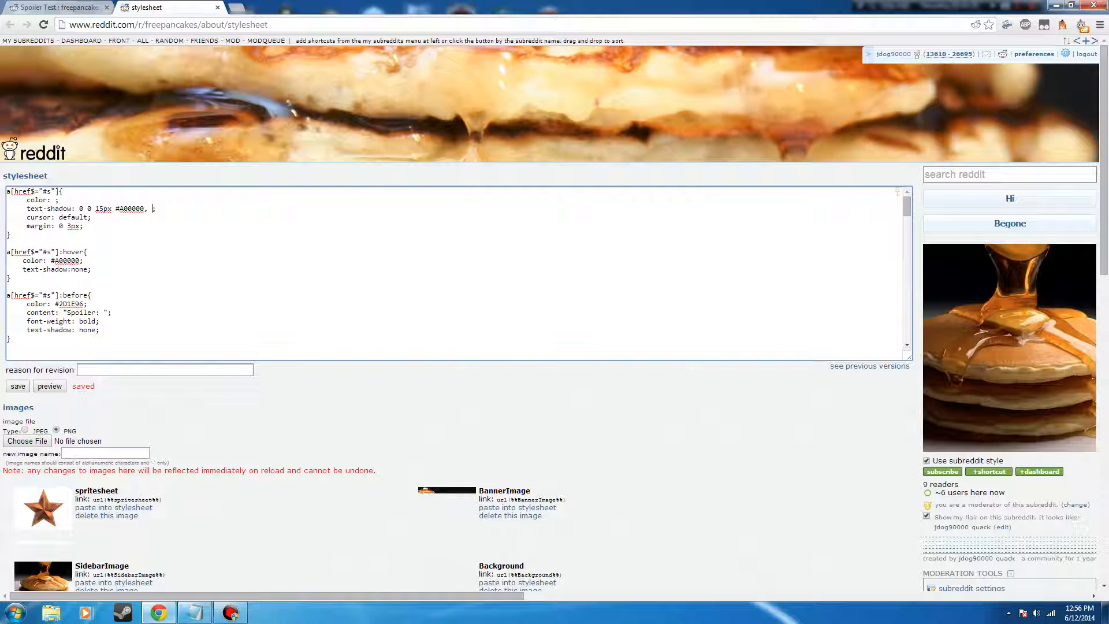
{"action": "type", "text": "0 0 15px #A00000"}
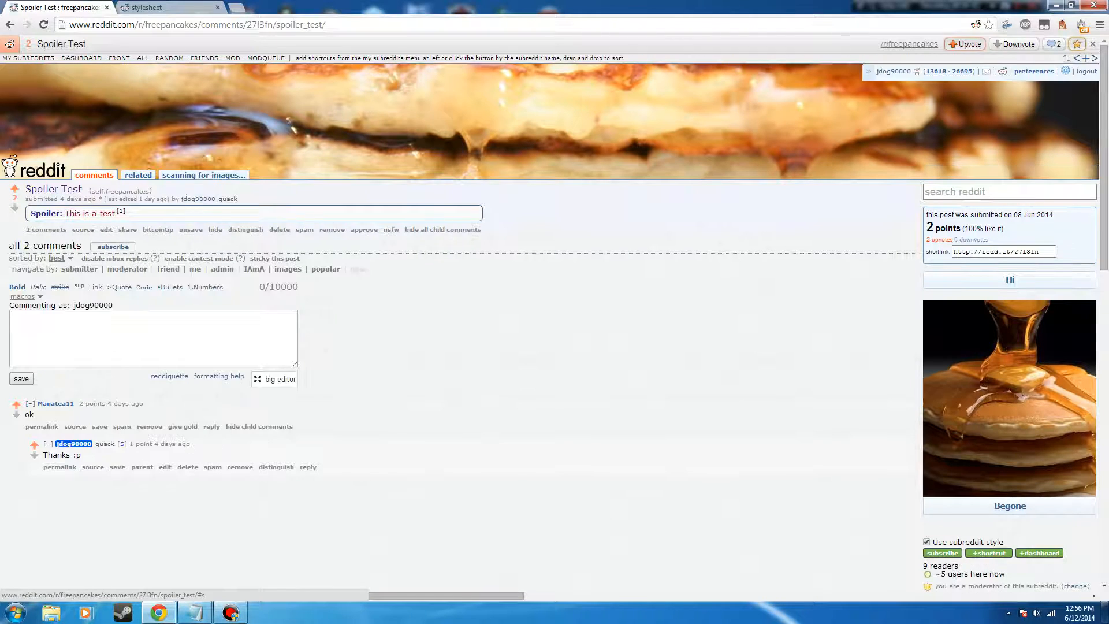
{"action": "left_click", "coordinate": [148, 7]}
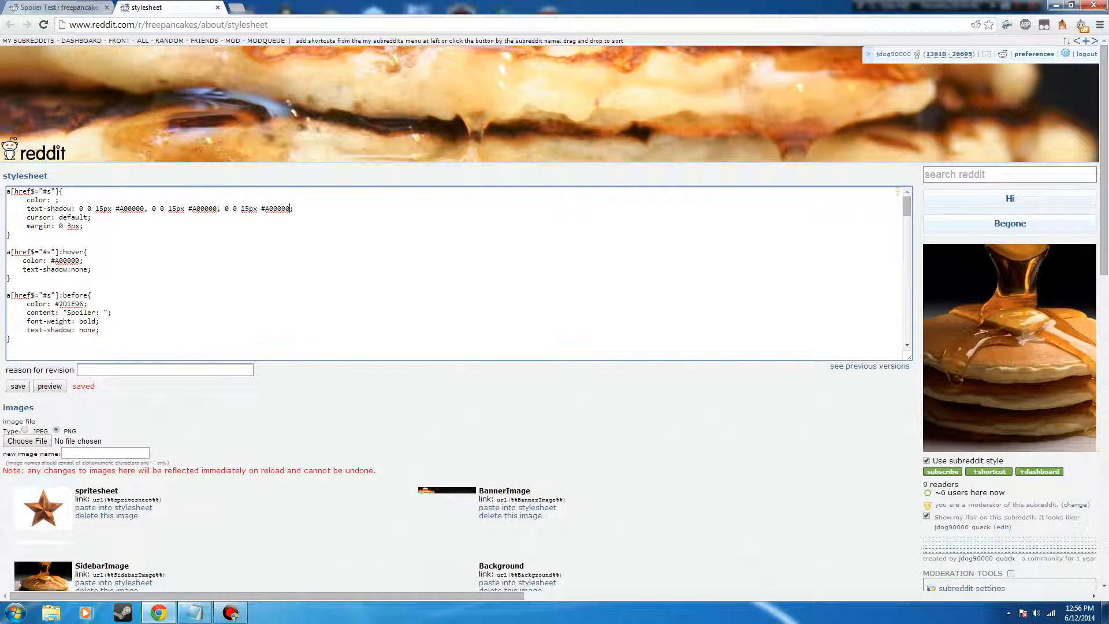
{"action": "left_click", "coordinate": [16, 385]}
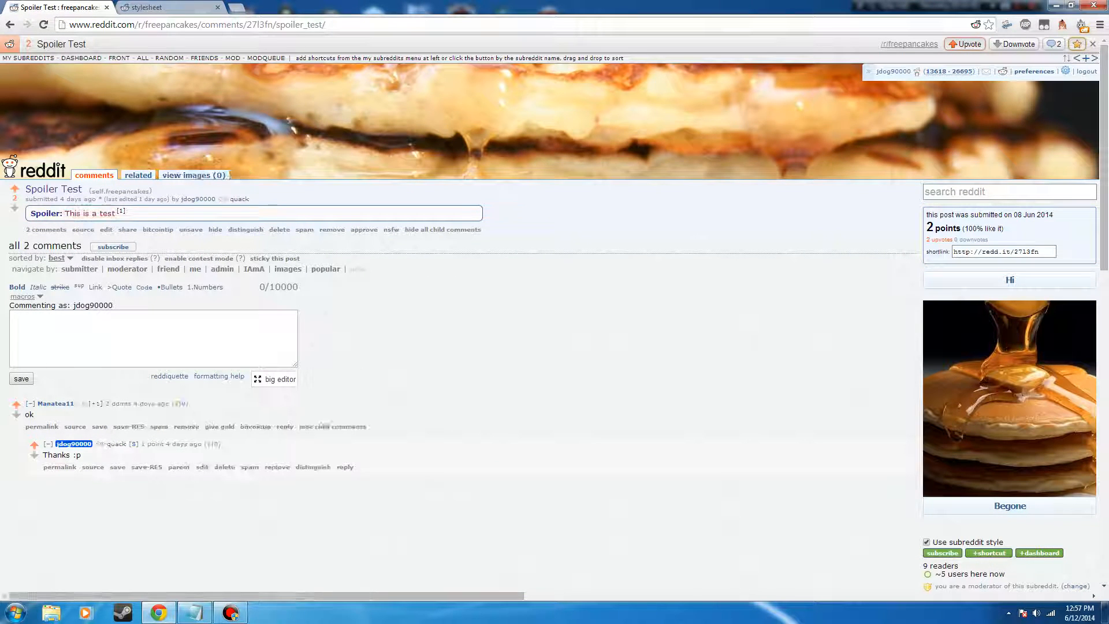
{"action": "left_click", "coordinate": [145, 7]}
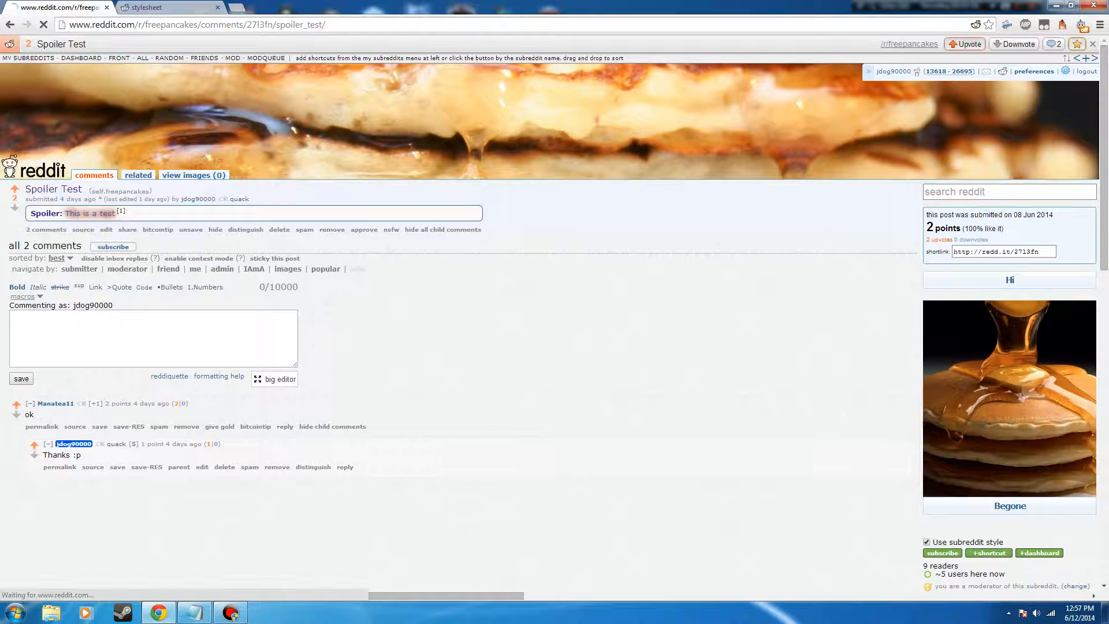
{"action": "left_click", "coordinate": [152, 7]}
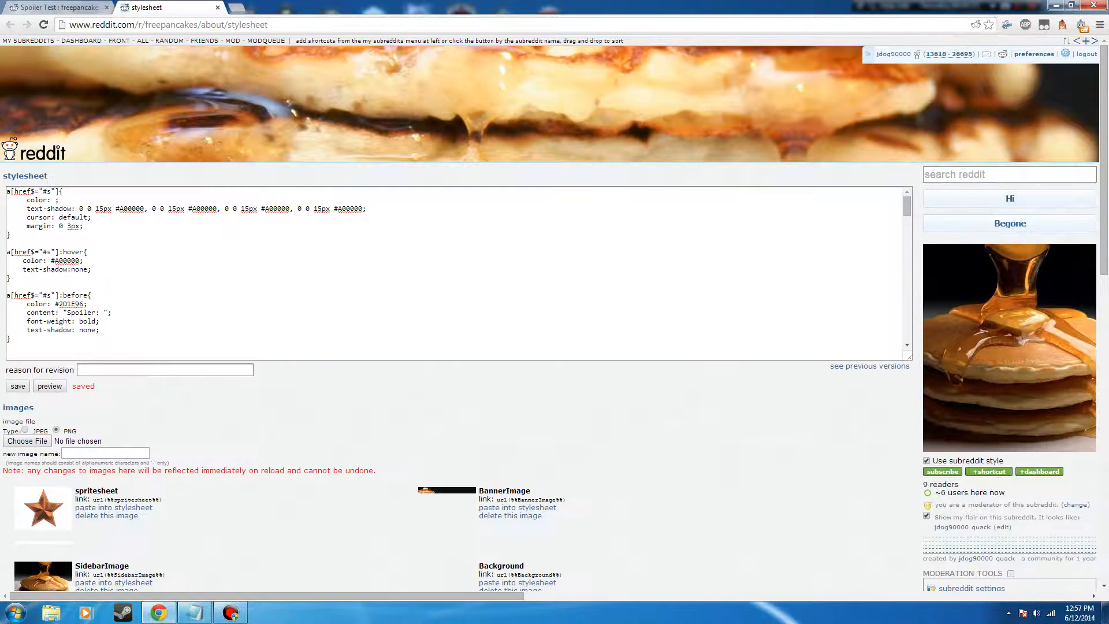
{"action": "double_click", "coordinate": [201, 208]}
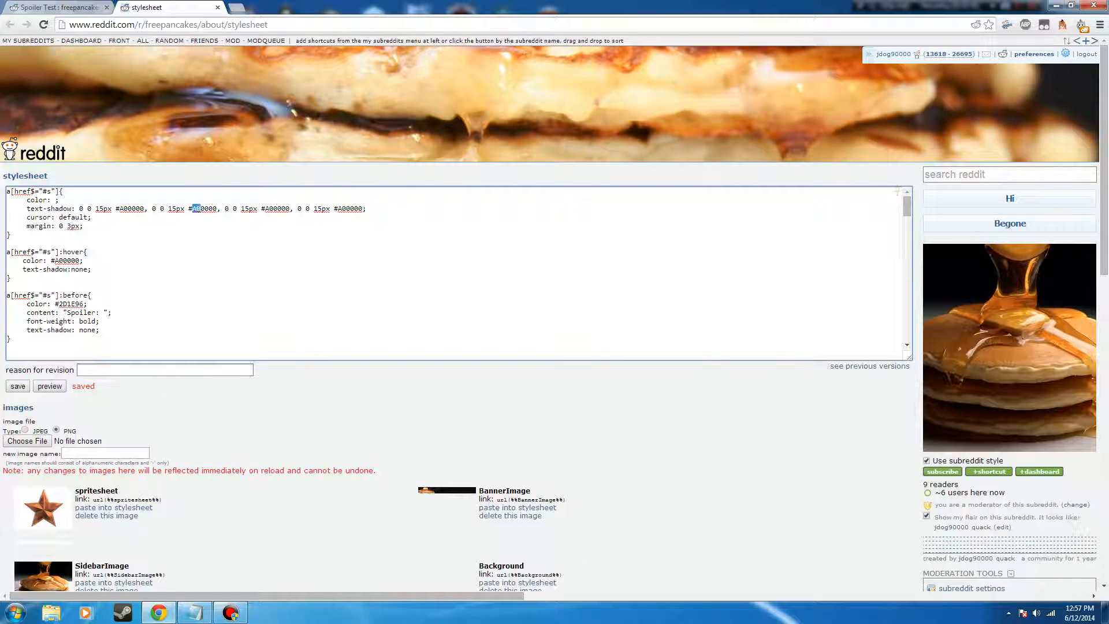
{"action": "type", "text": "FF0000"}
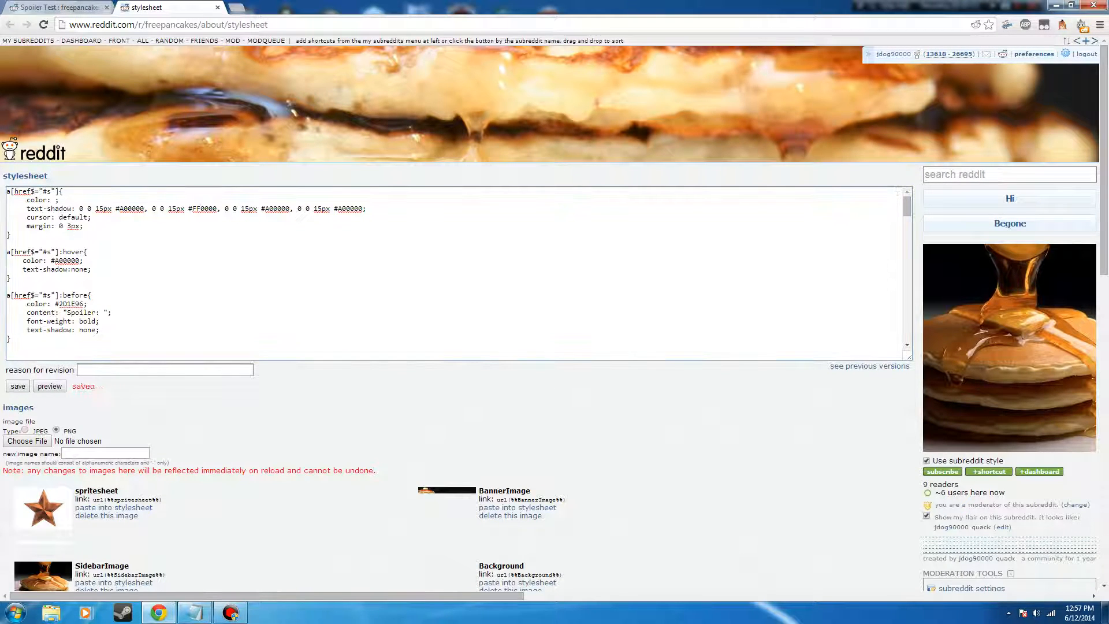
{"action": "left_click", "coordinate": [56, 7]}
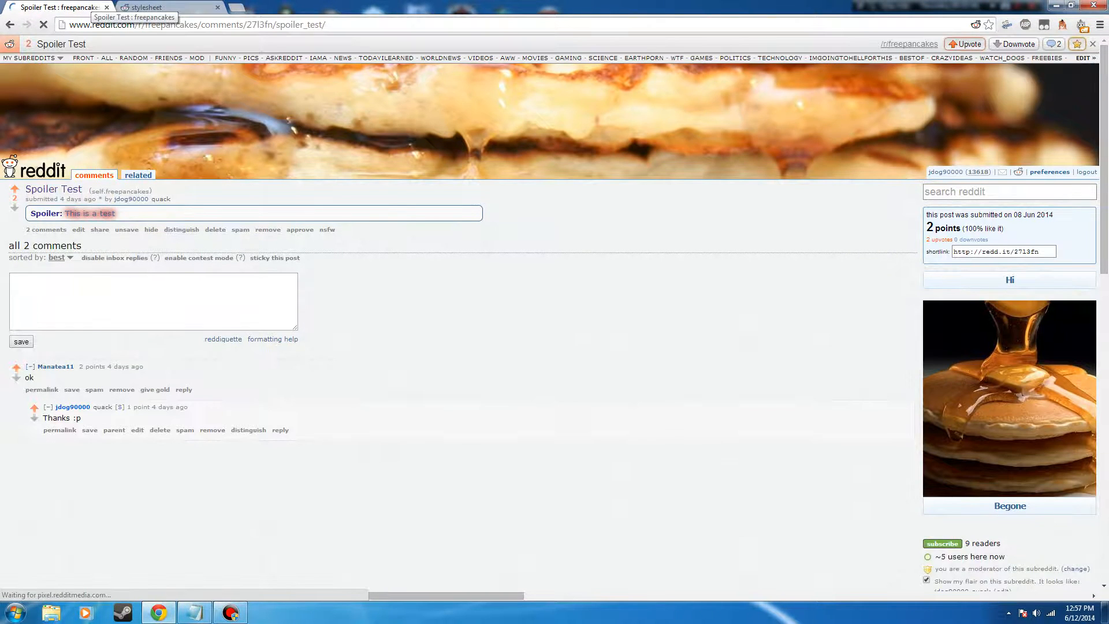
{"action": "left_click", "coordinate": [170, 7]}
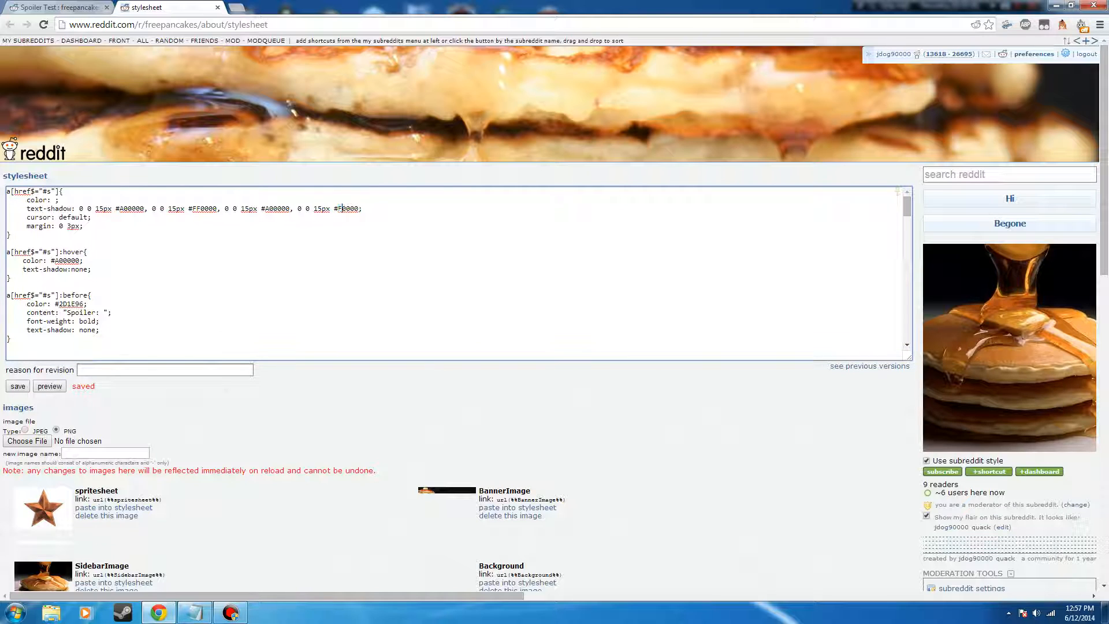
{"action": "type", "text": "F"}
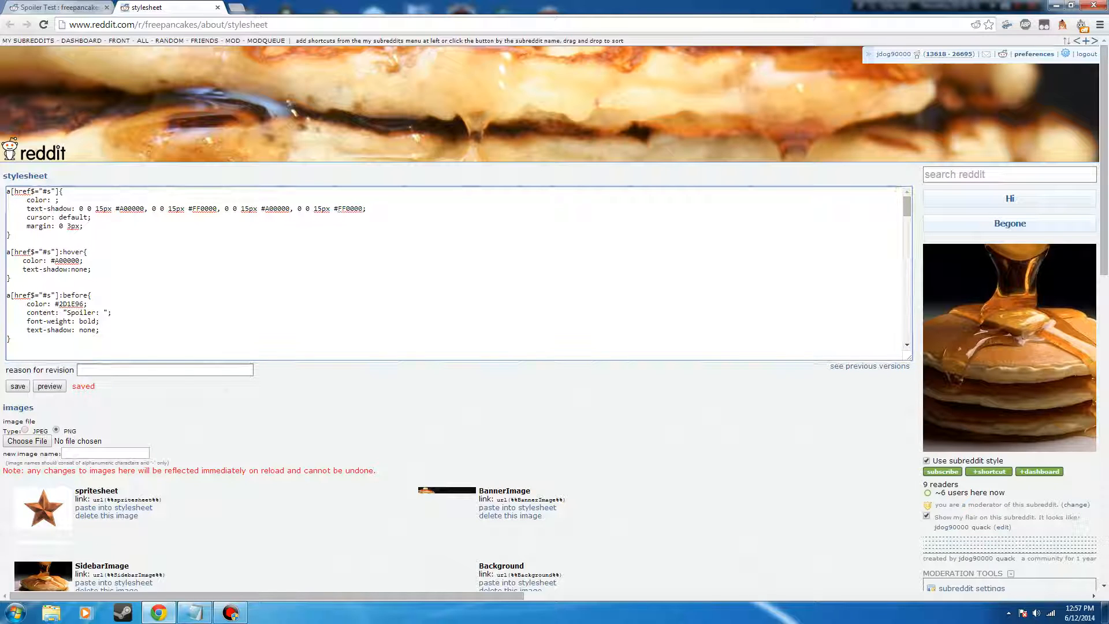
{"action": "left_click", "coordinate": [57, 7]}
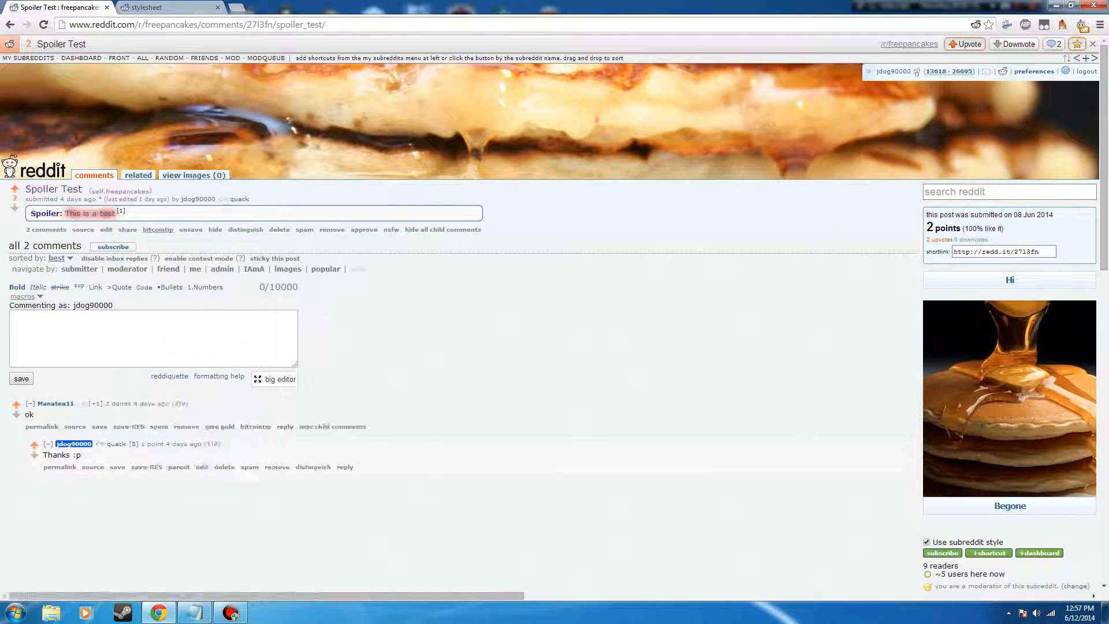
{"action": "left_click", "coordinate": [145, 7]}
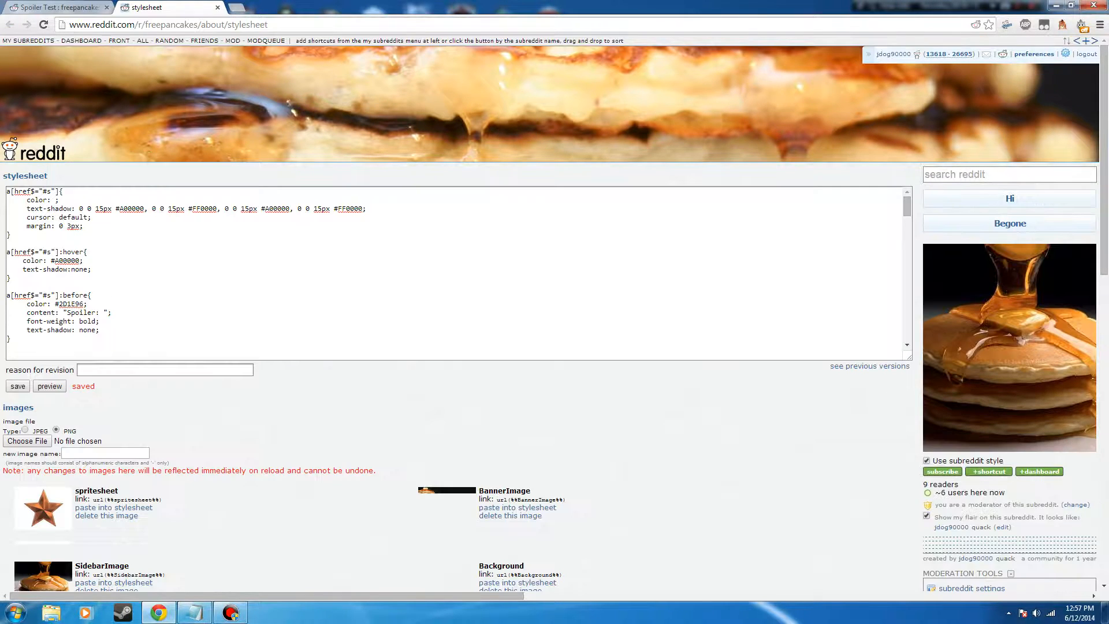
{"action": "left_click", "coordinate": [131, 208]}
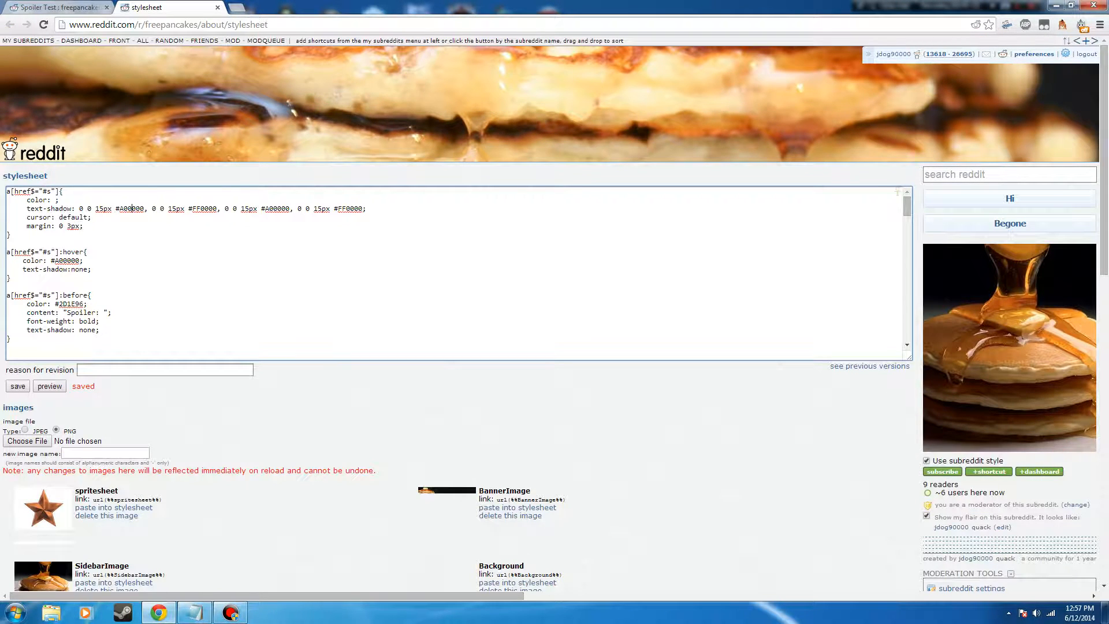
{"action": "left_click", "coordinate": [53, 7]}
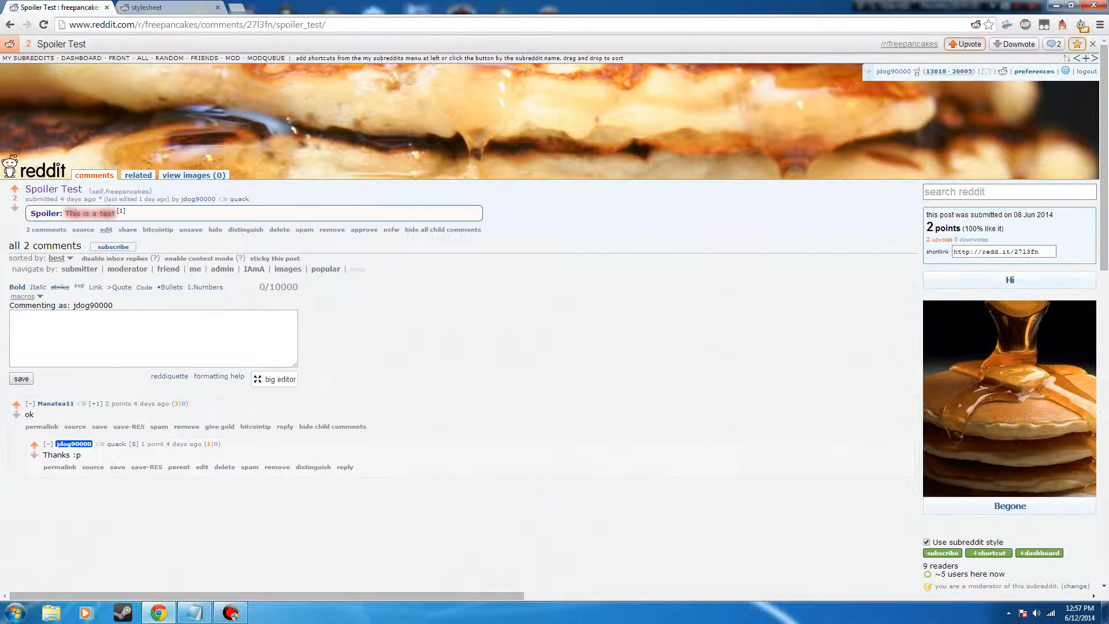
- Inspect the spoiler link in DevTools, editing text-shadow colours live and opening settings
{"action": "key", "text": "F12"}
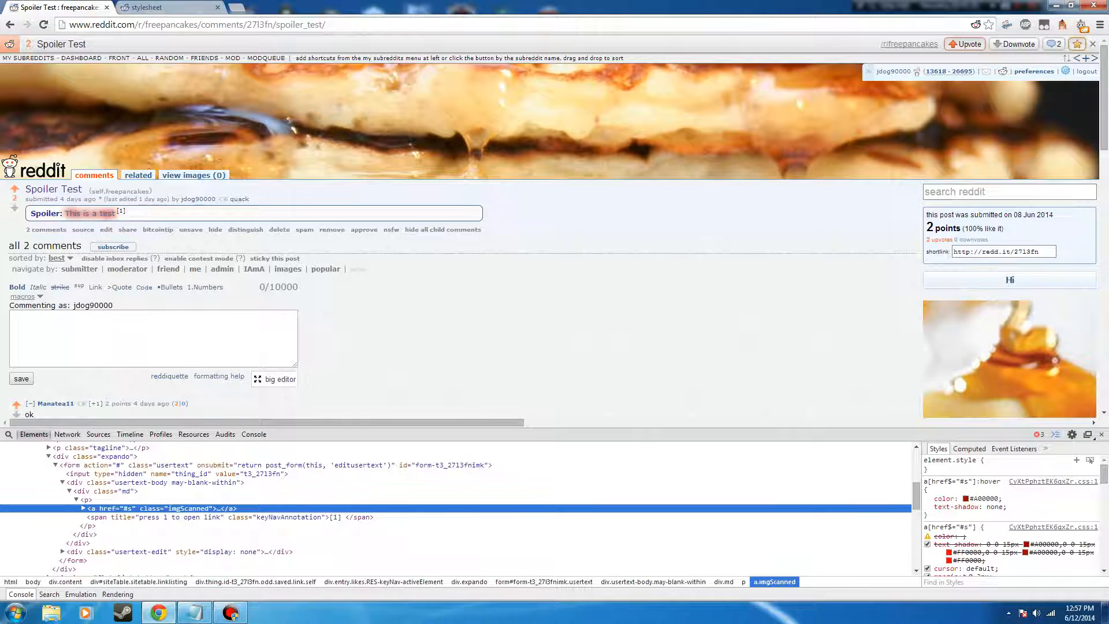
{"action": "mouse_move", "coordinate": [947, 561]}
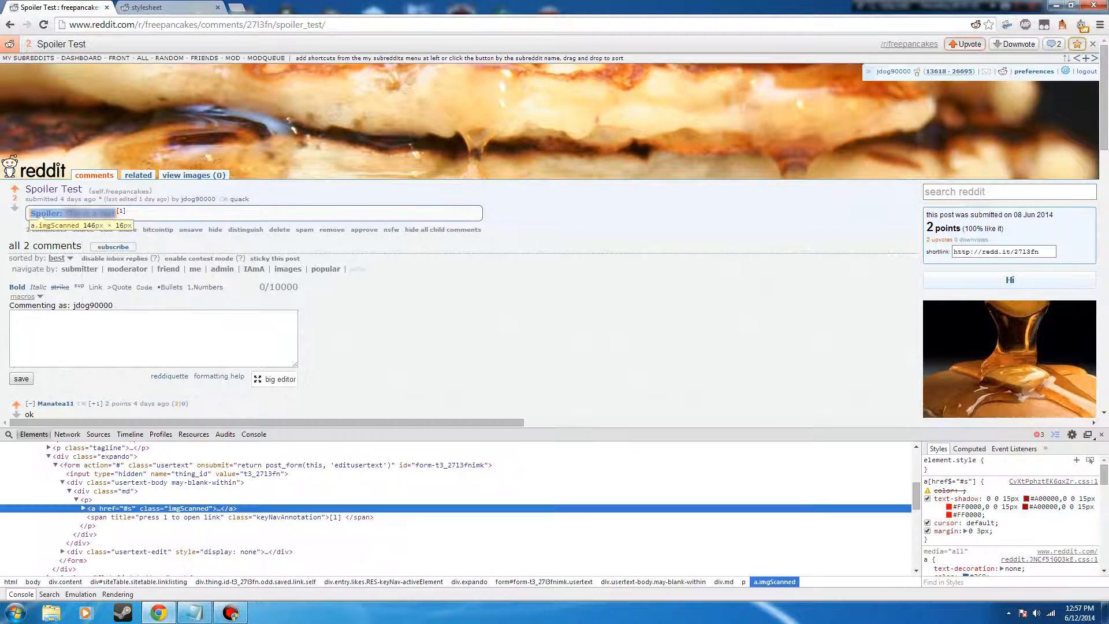
{"action": "left_click", "coordinate": [947, 489]}
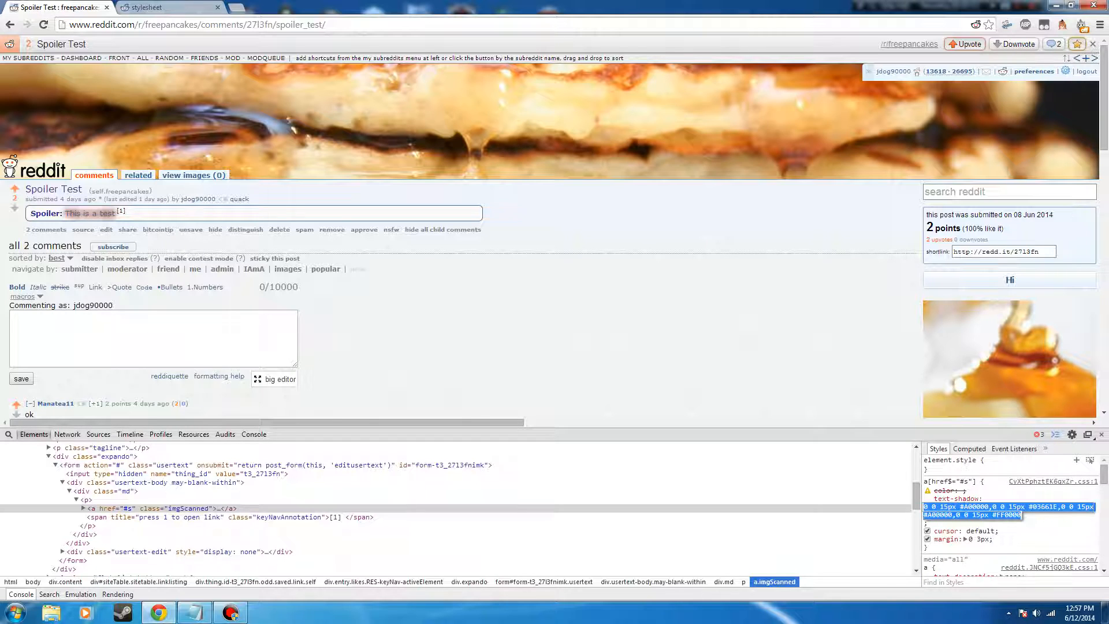
{"action": "left_click", "coordinate": [929, 507]}
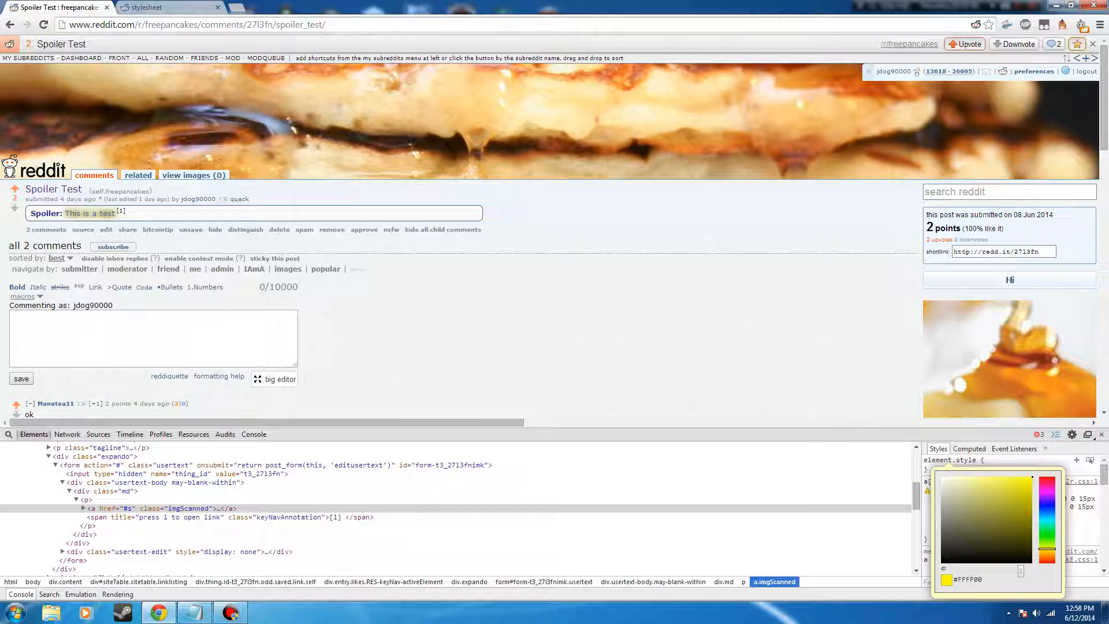
{"action": "left_click", "coordinate": [142, 508]}
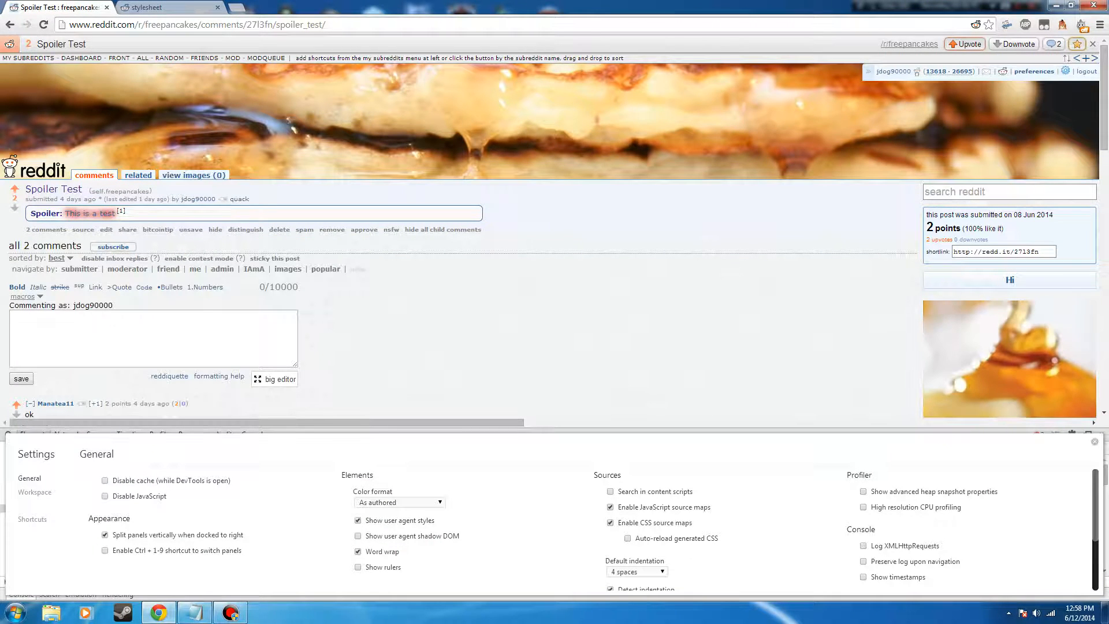
{"action": "left_click", "coordinate": [149, 7]}
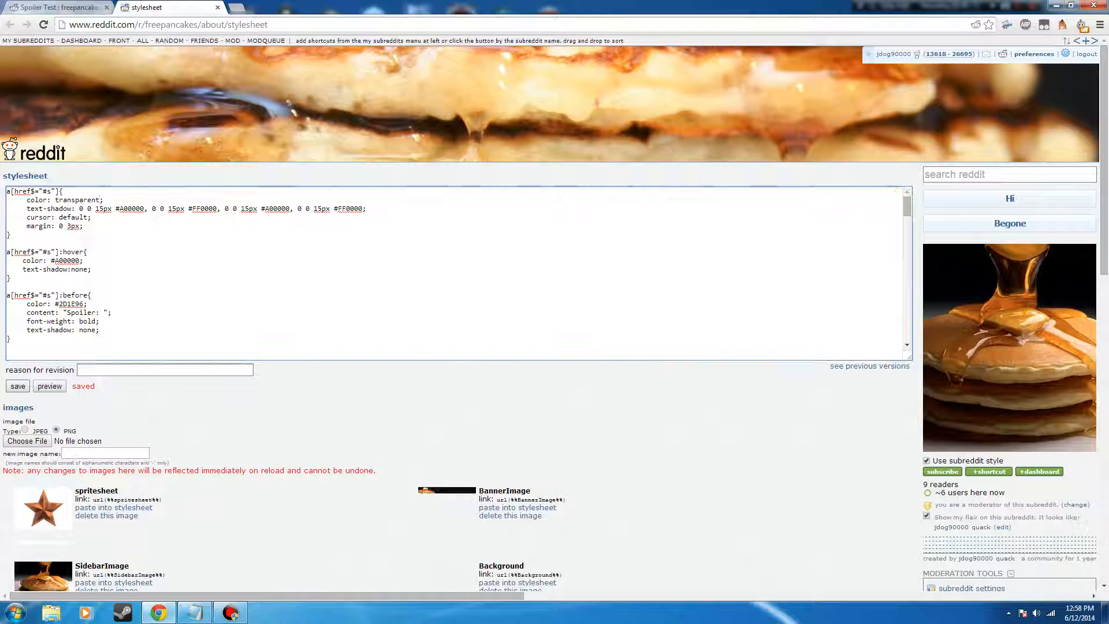
{"action": "left_click", "coordinate": [53, 7]}
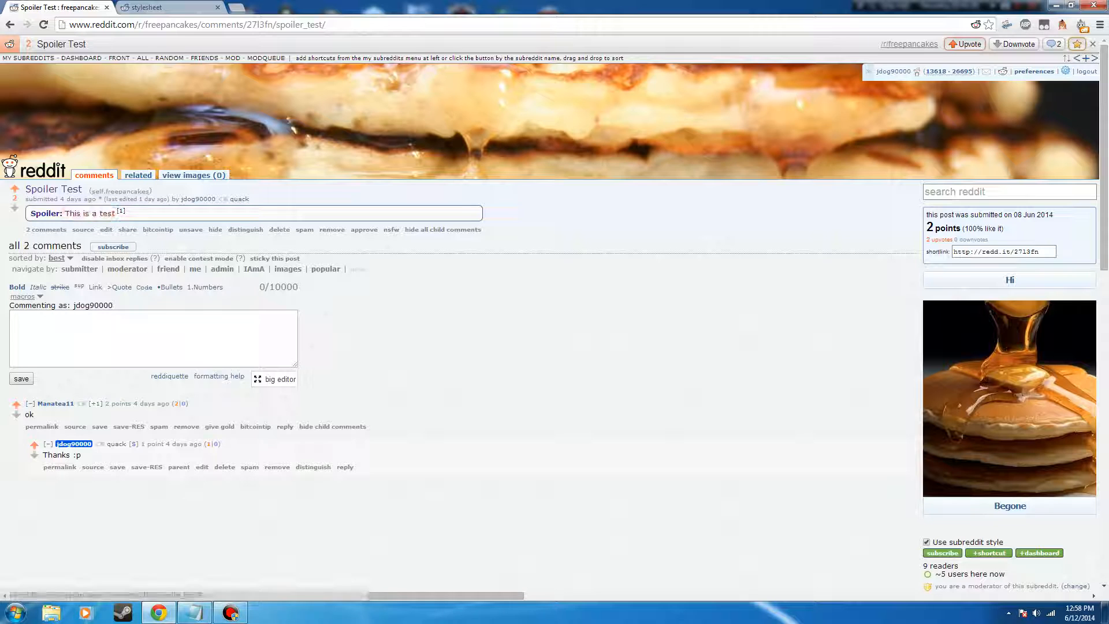
{"action": "left_click", "coordinate": [145, 6]}
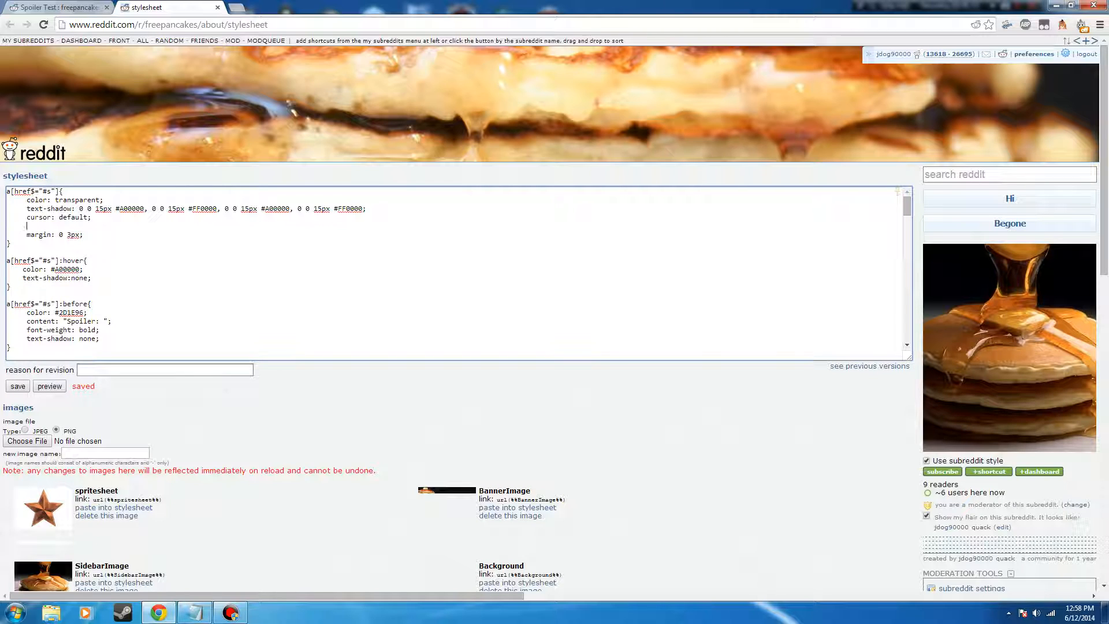
- Add transition: .6s to the base spoiler rule, dropping 'all', and view the post
{"action": "type", "text": "trans"}
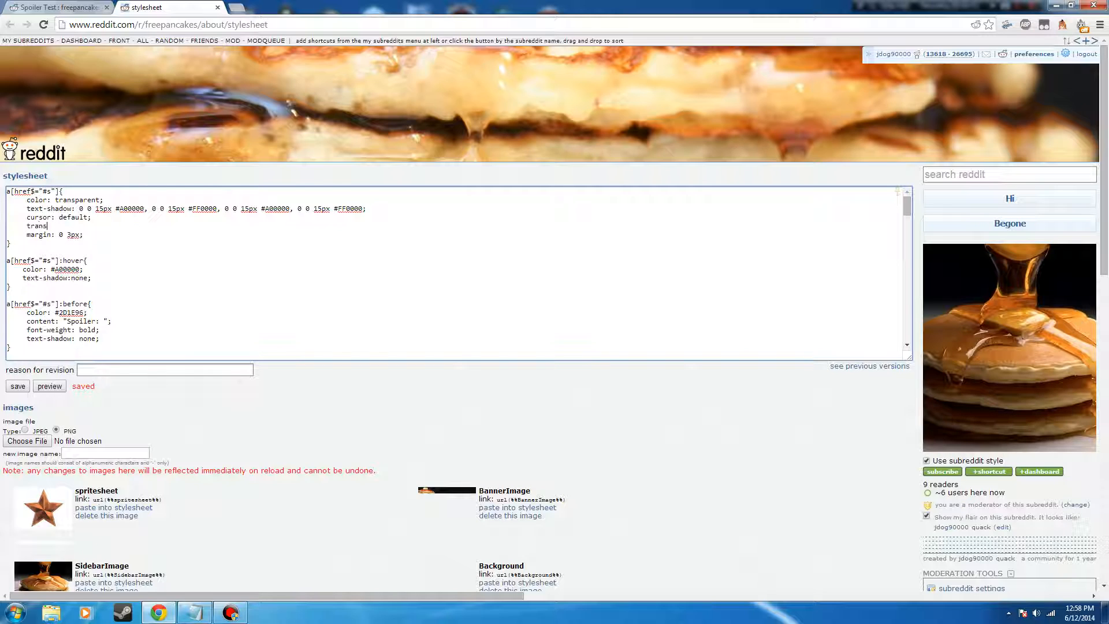
{"action": "type", "text": "istion:"}
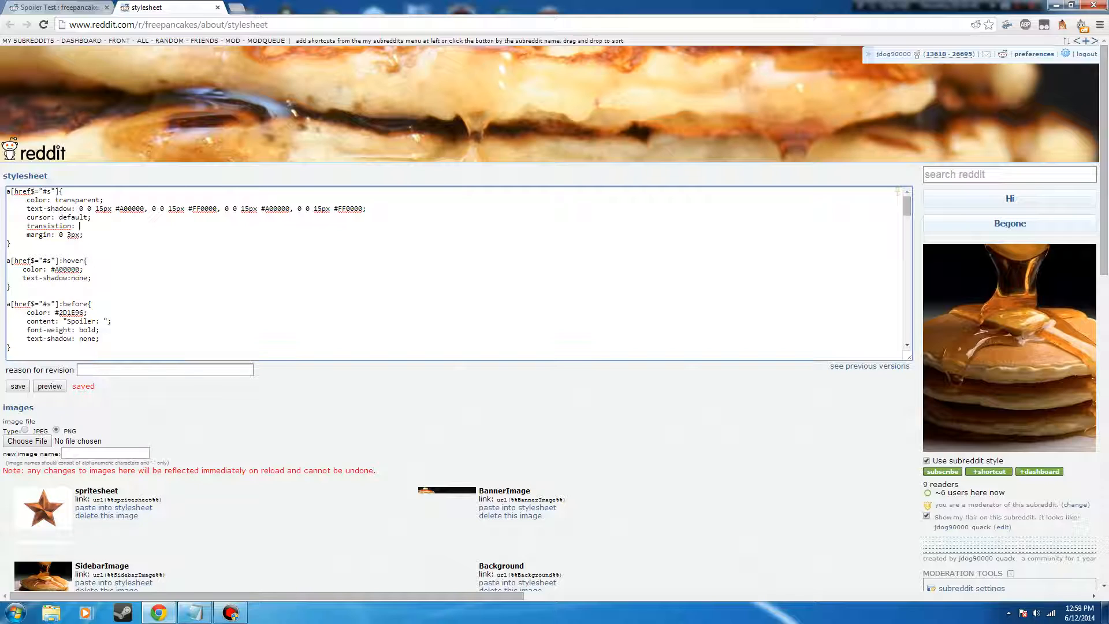
{"action": "type", "text": ".6 all"}
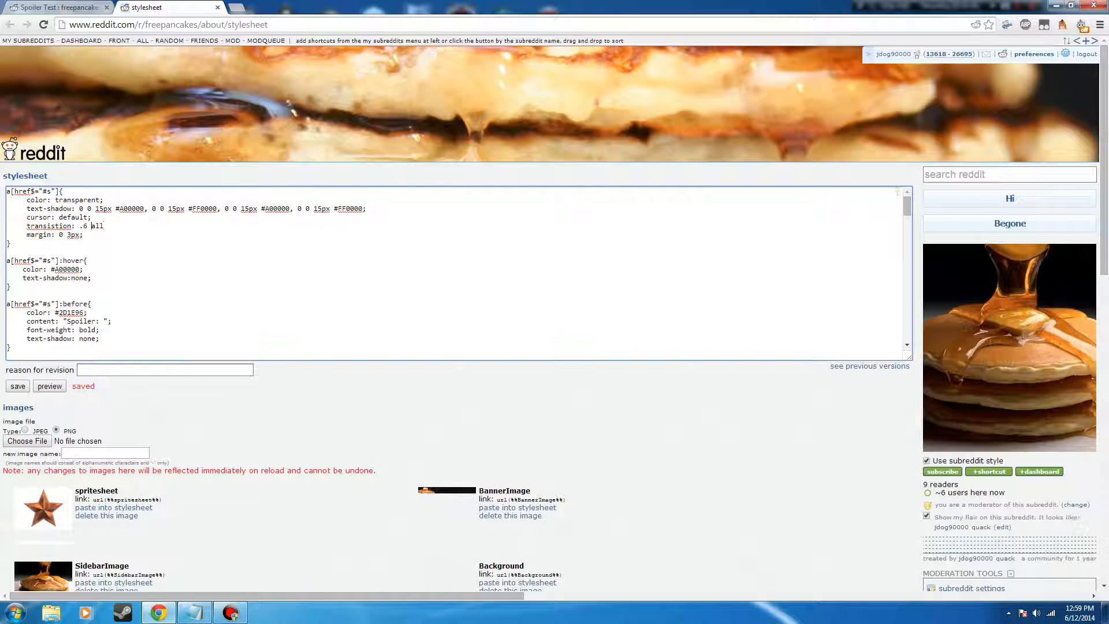
{"action": "type", "text": "s"}
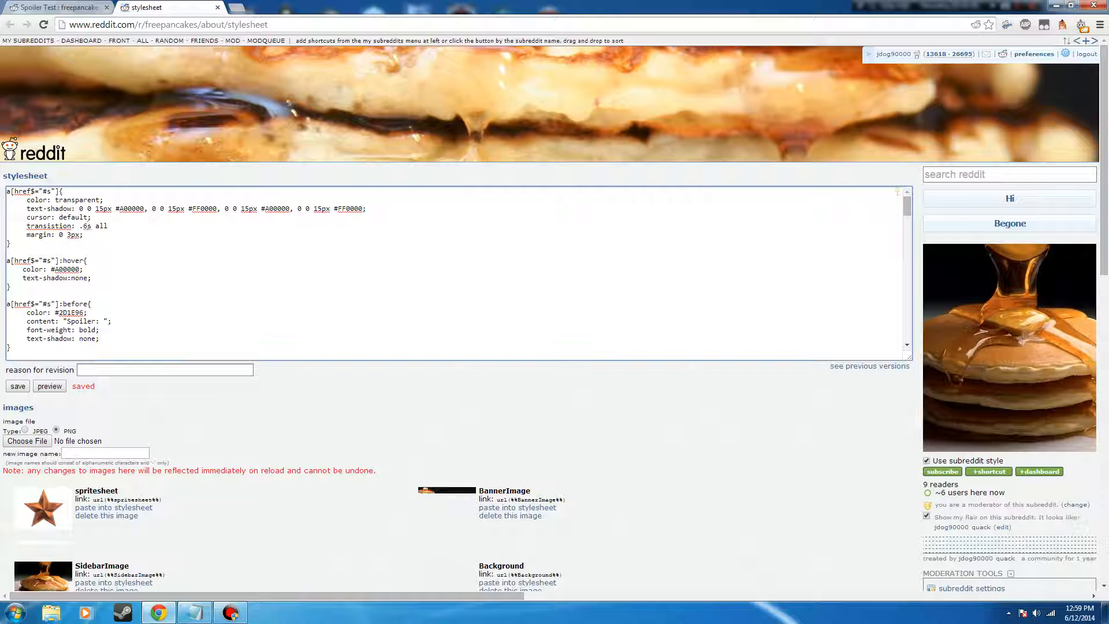
{"action": "left_click", "coordinate": [17, 386]}
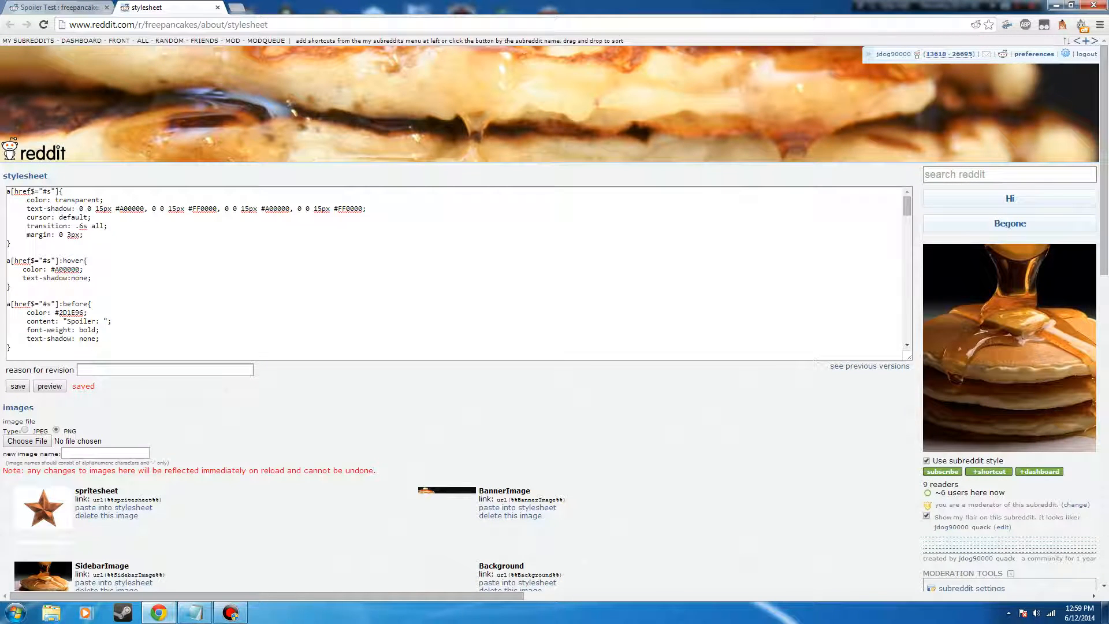
{"action": "double_click", "coordinate": [97, 226]}
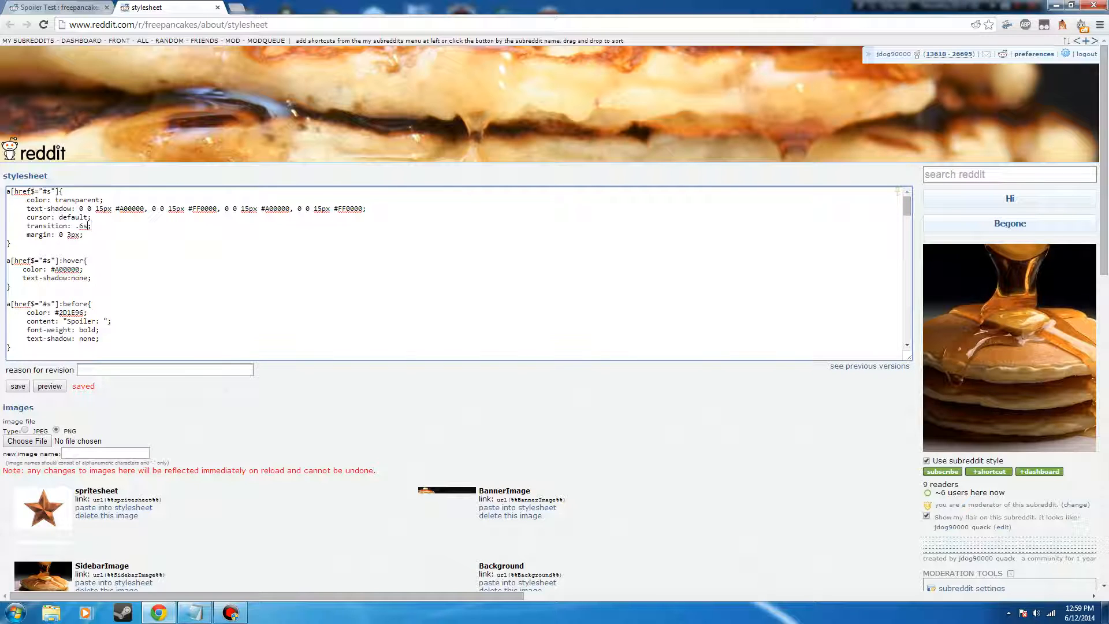
{"action": "left_click", "coordinate": [16, 385]}
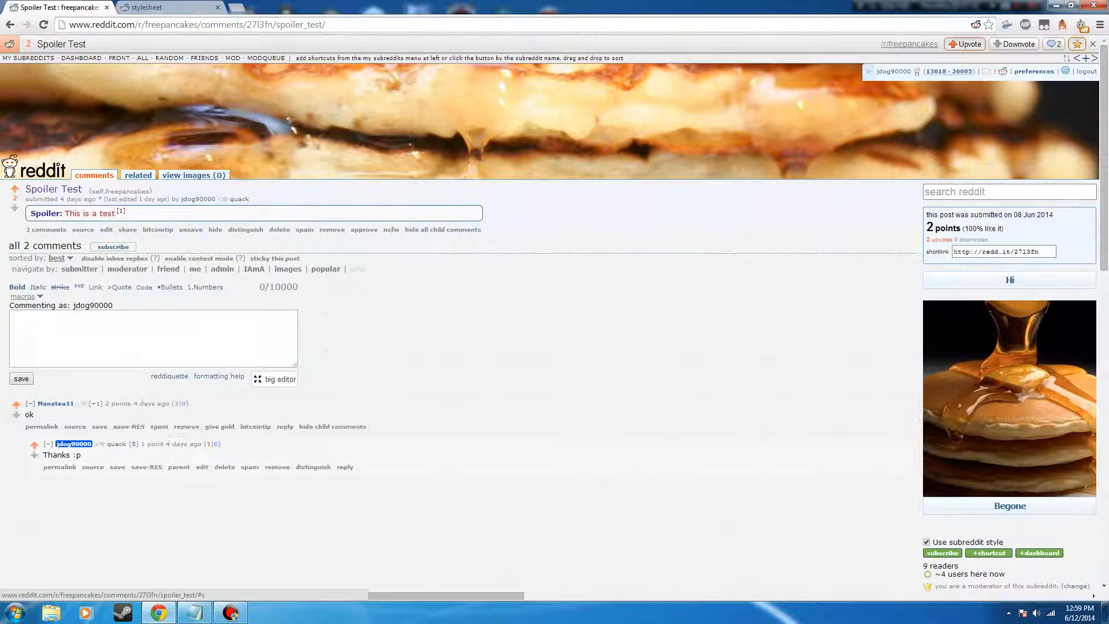
- Change the base spoiler transition to .3s and give :hover a 1s transition, testing on the post
{"action": "left_click", "coordinate": [146, 7]}
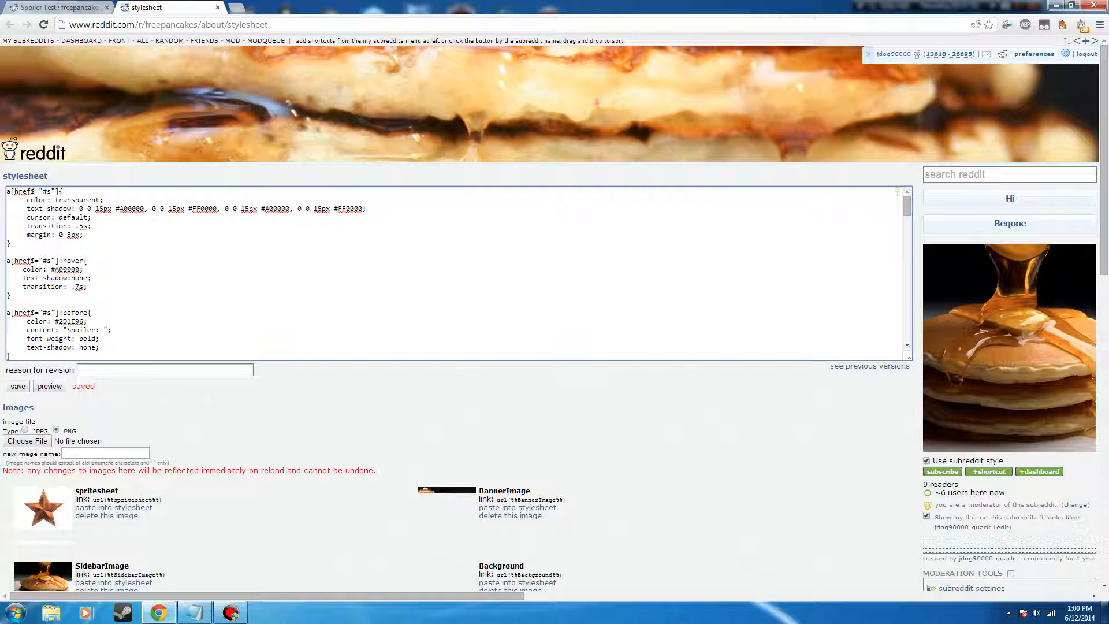
{"action": "left_click", "coordinate": [17, 386]}
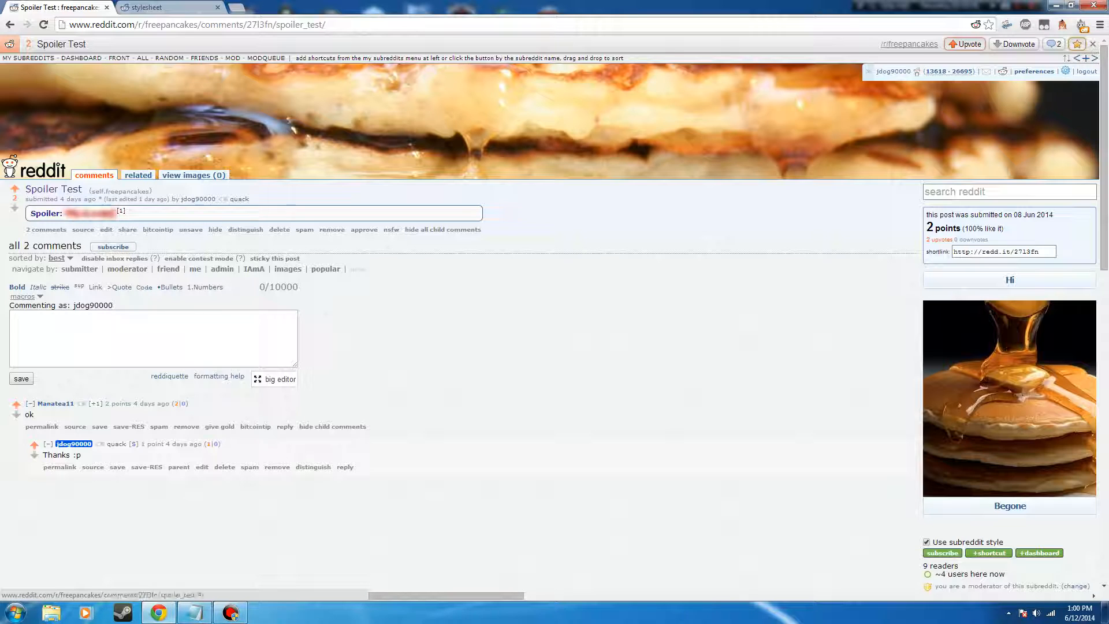
{"action": "left_click", "coordinate": [169, 7]}
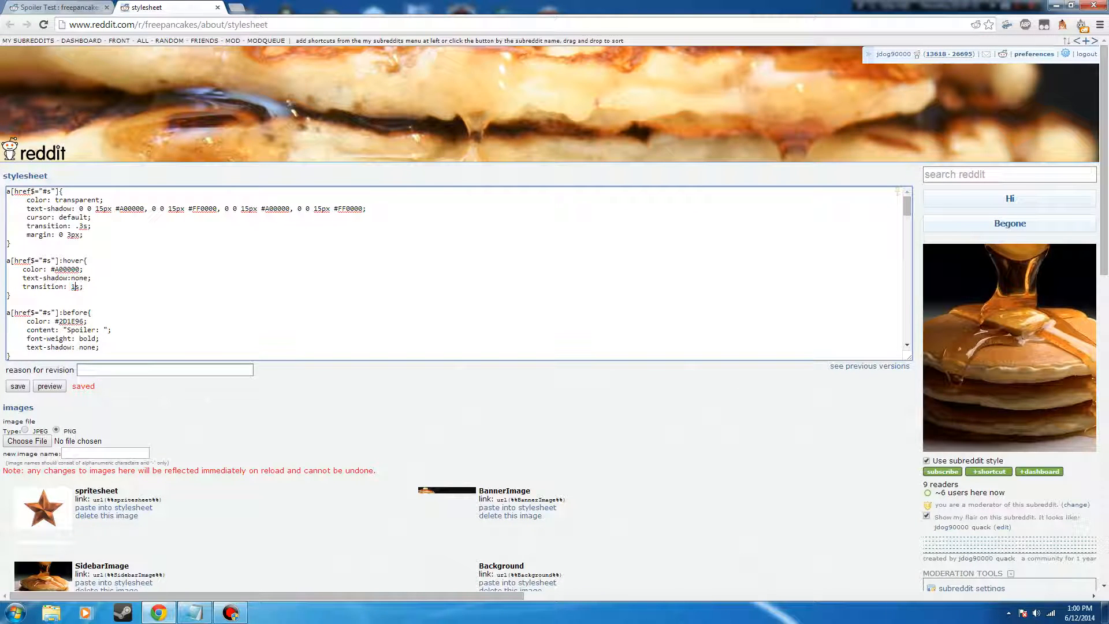
{"action": "left_click", "coordinate": [53, 8]}
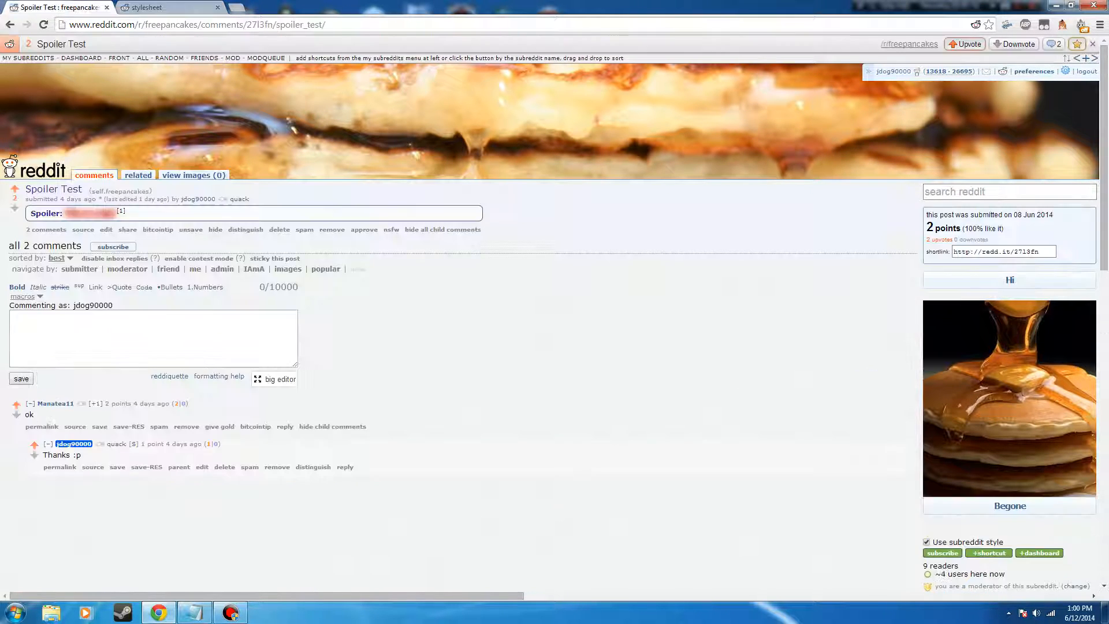
{"action": "left_click", "coordinate": [193, 175]}
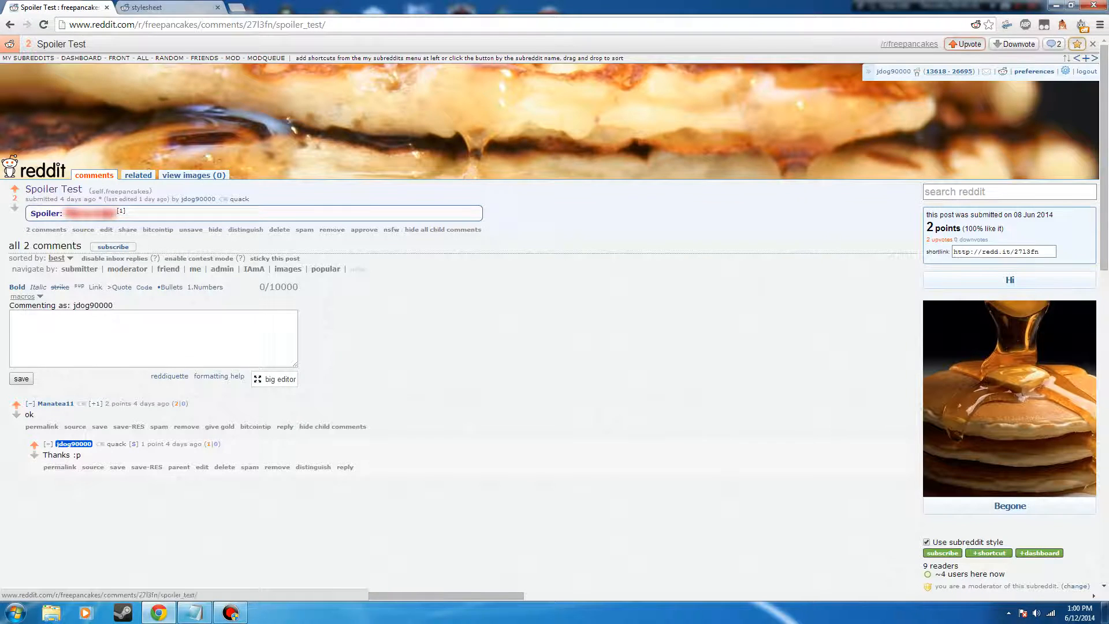
{"action": "left_click", "coordinate": [170, 7]}
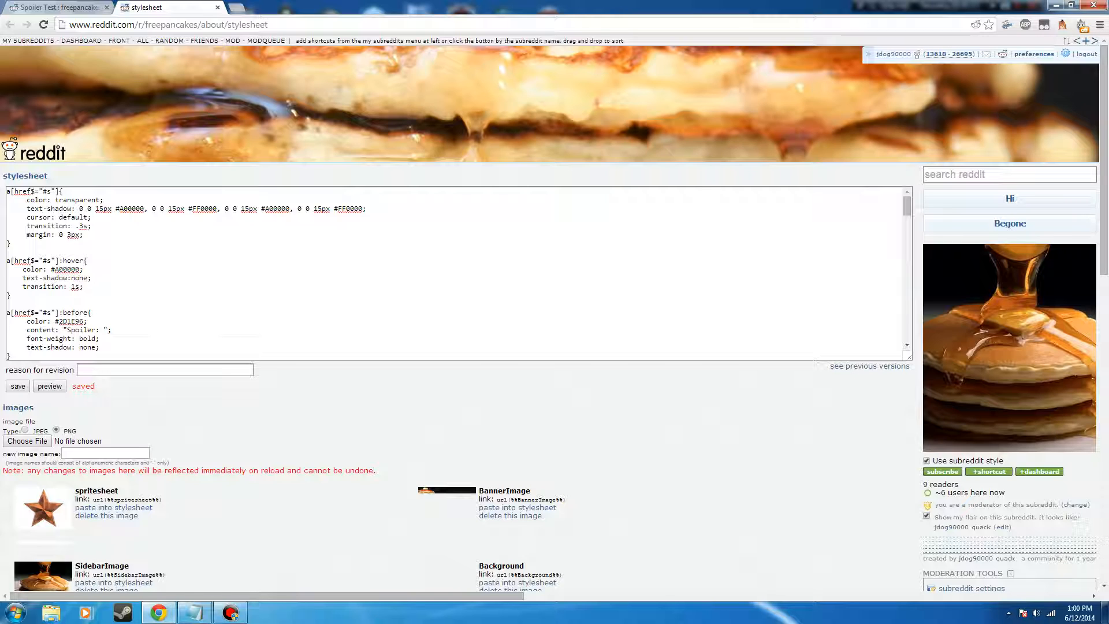
- Duplicate the :before rule as a[href$="#RoD"]:before with content "Spoilers for RoD: "
{"action": "double_click", "coordinate": [77, 226]}
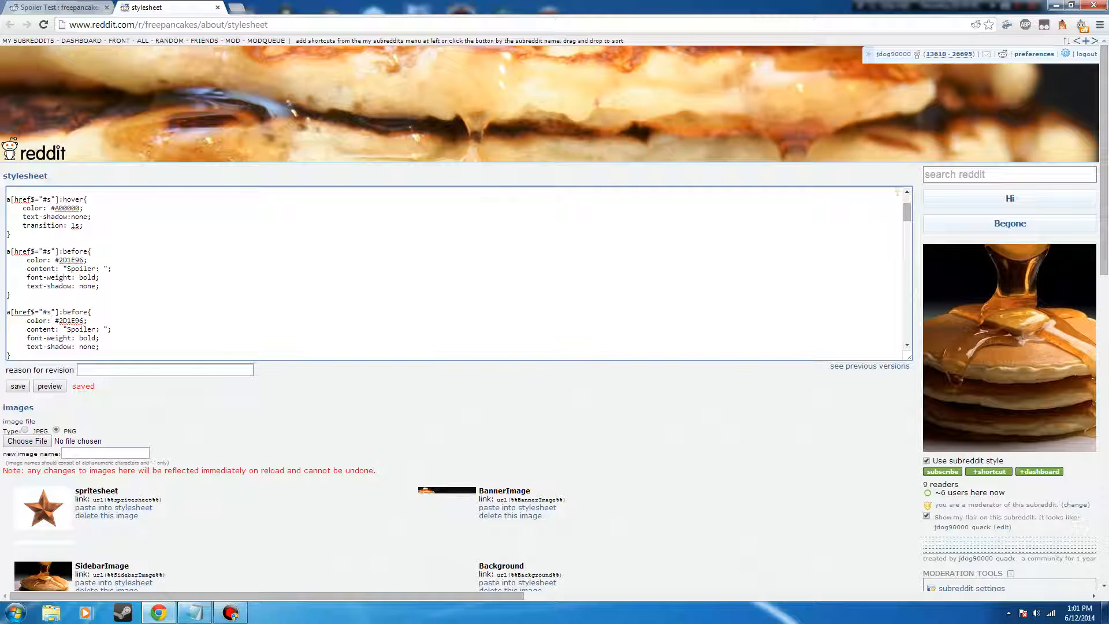
{"action": "type", "text": "R"}
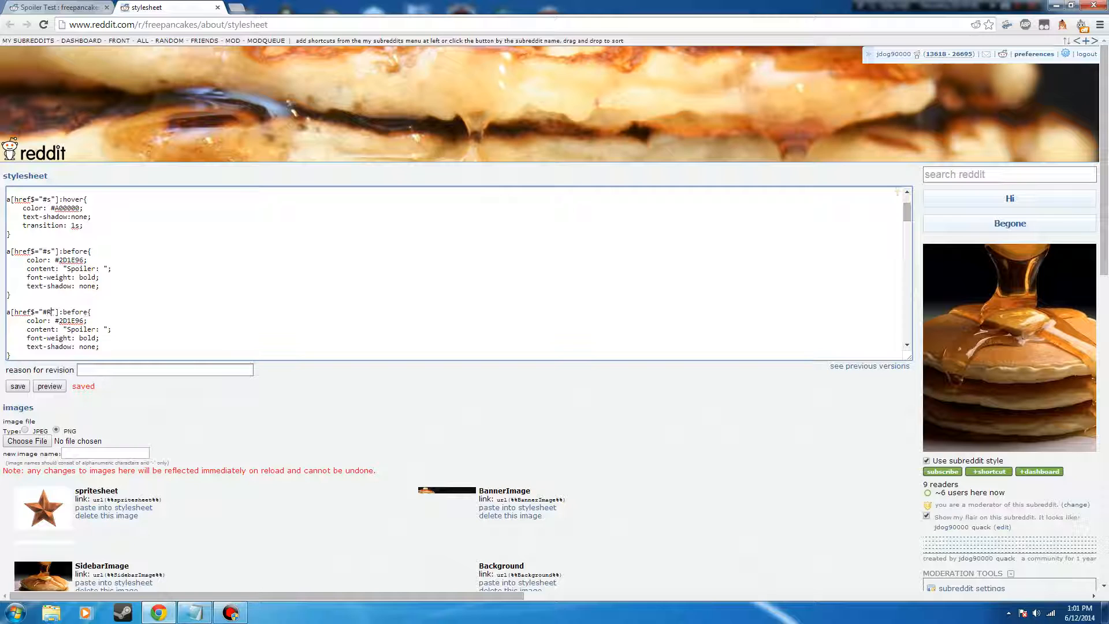
{"action": "type", "text": "oD"}
{"action": "left_click", "coordinate": [69, 330]}
{"action": "type", "text": "s for"}
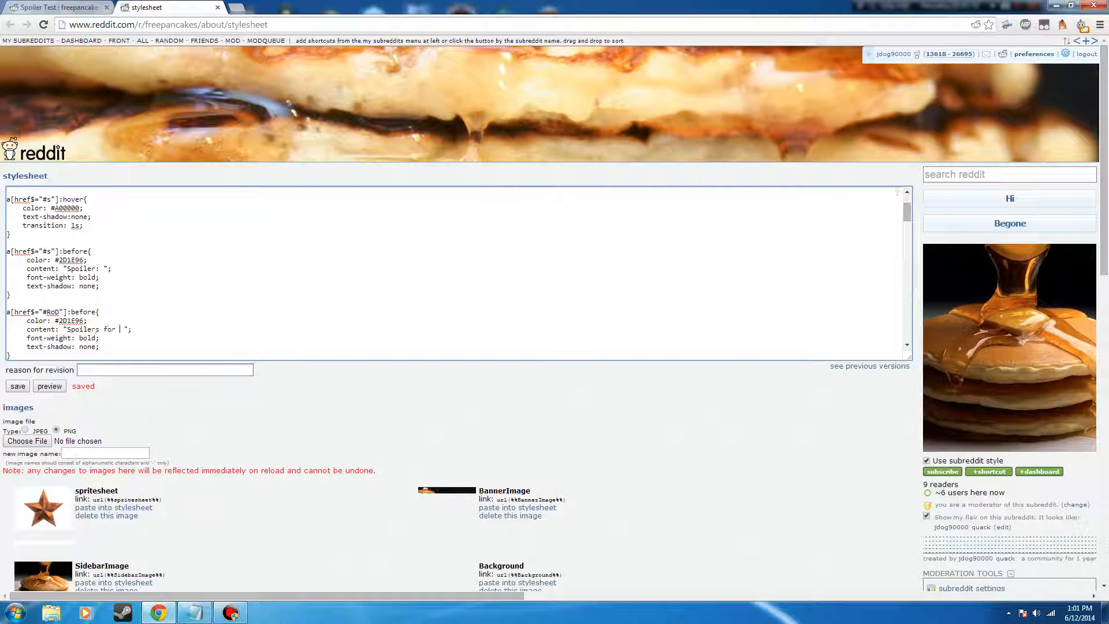
{"action": "type", "text": "RoD:"}
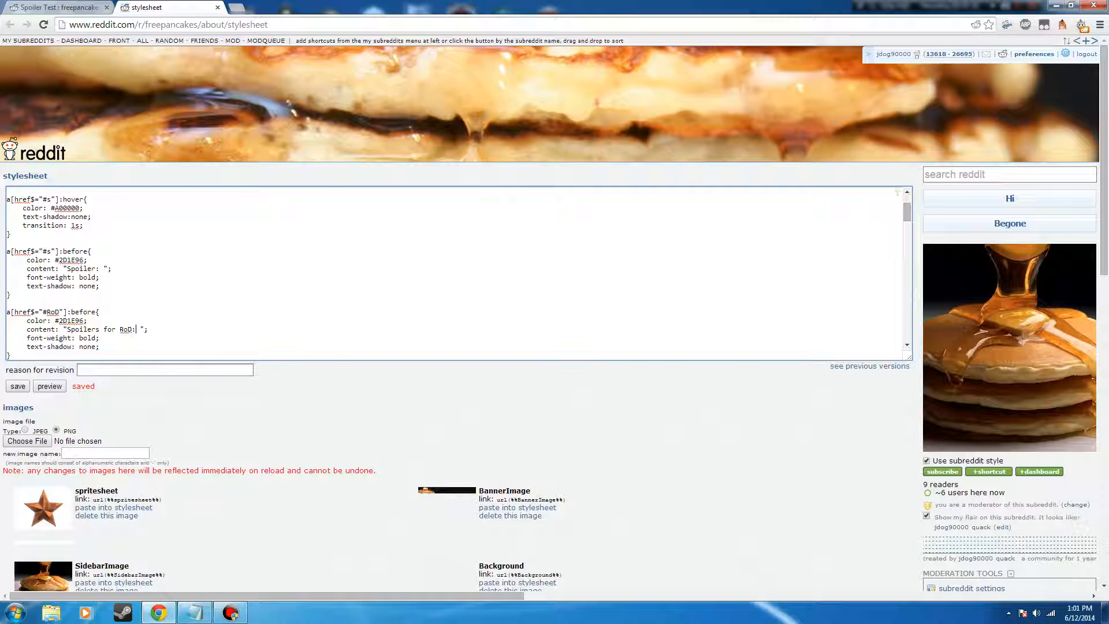